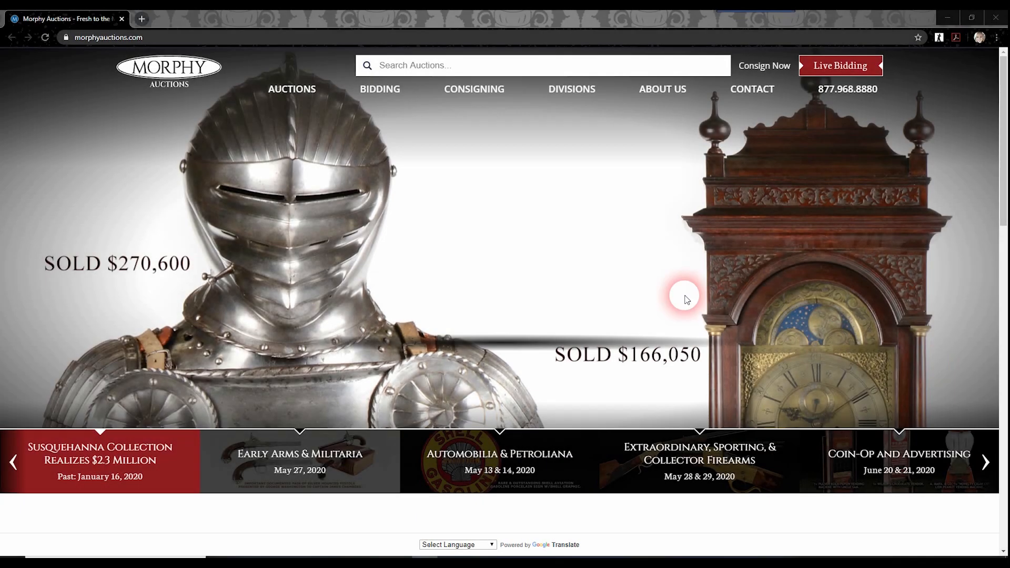
{"action": "mouse_move", "coordinate": [568, 263]}
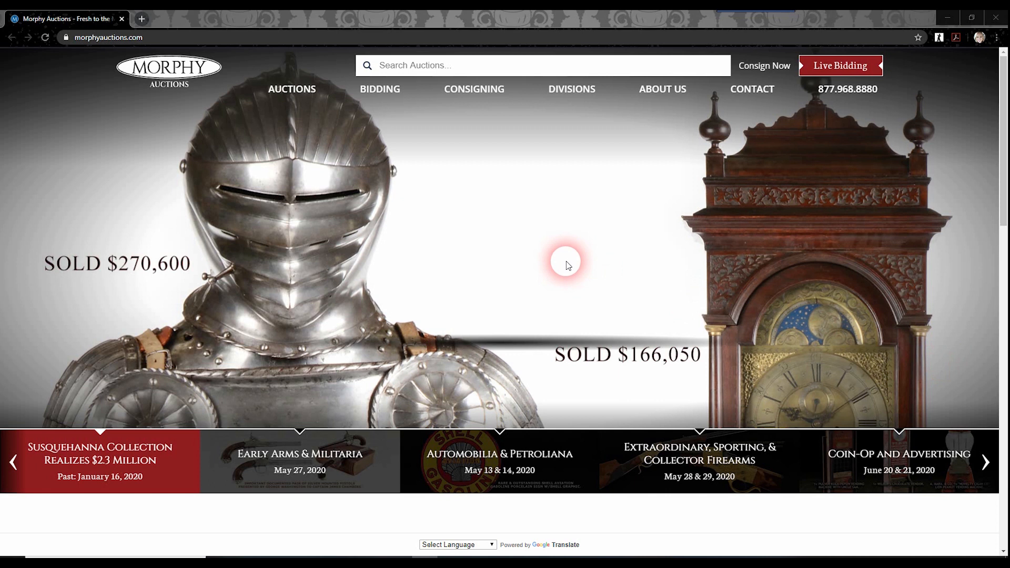
{"action": "mouse_move", "coordinate": [268, 34]}
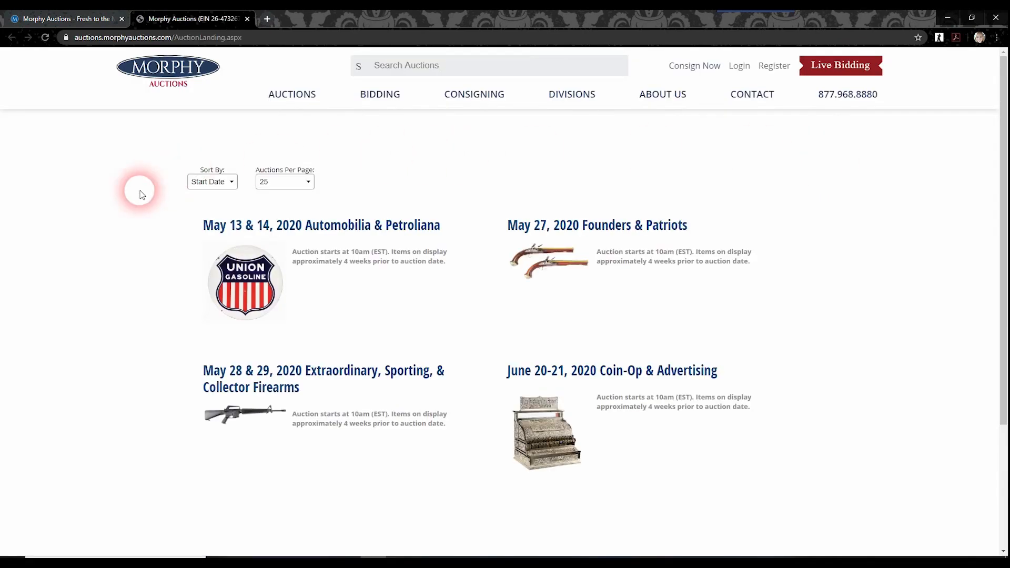
{"action": "mouse_move", "coordinate": [816, 394]}
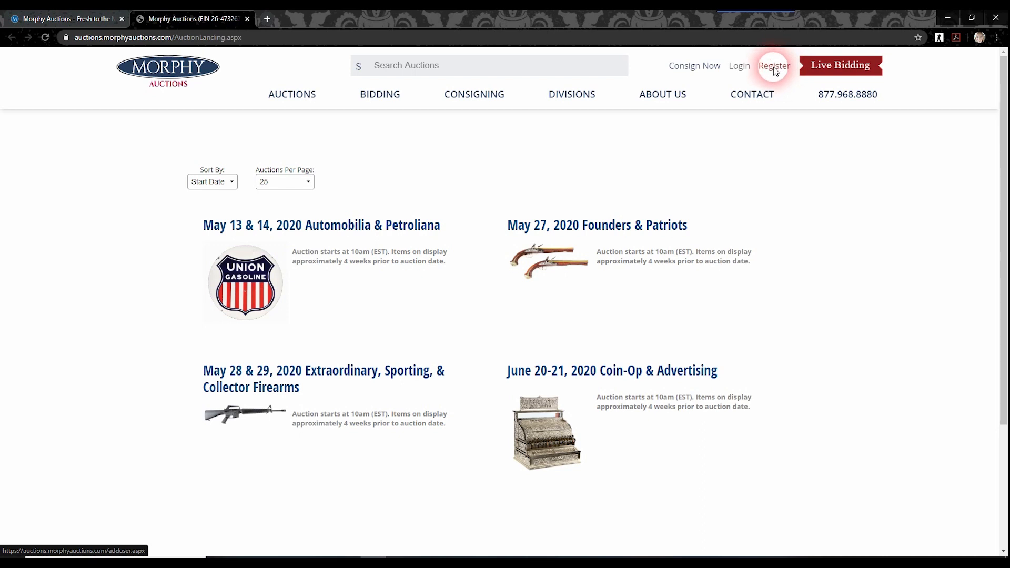
Step: Begin new bidder registration and fill billing name and address from the saved 'Sar' autofill entry
{"action": "left_click", "coordinate": [775, 65]}
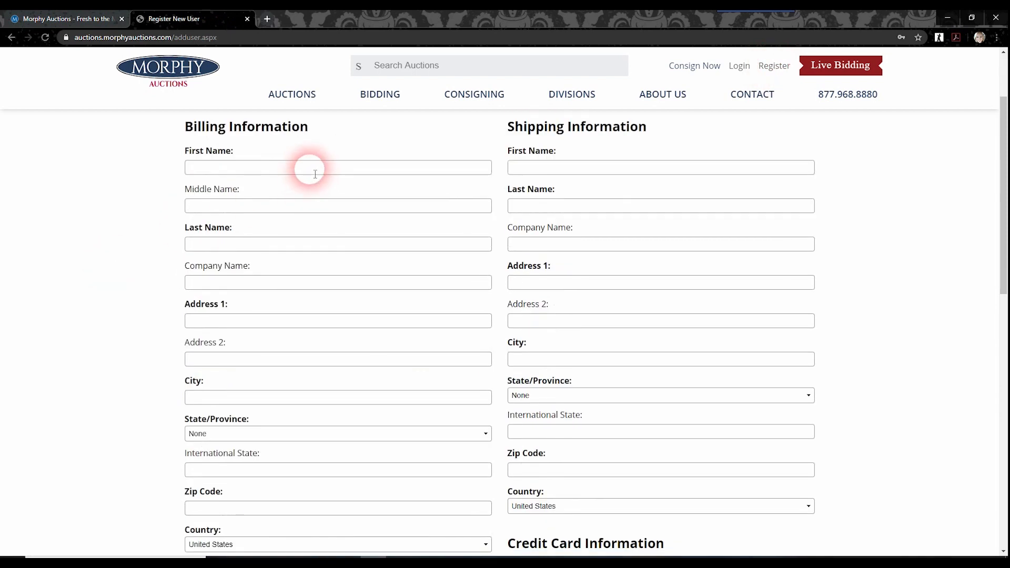
{"action": "type", "text": "Sar"}
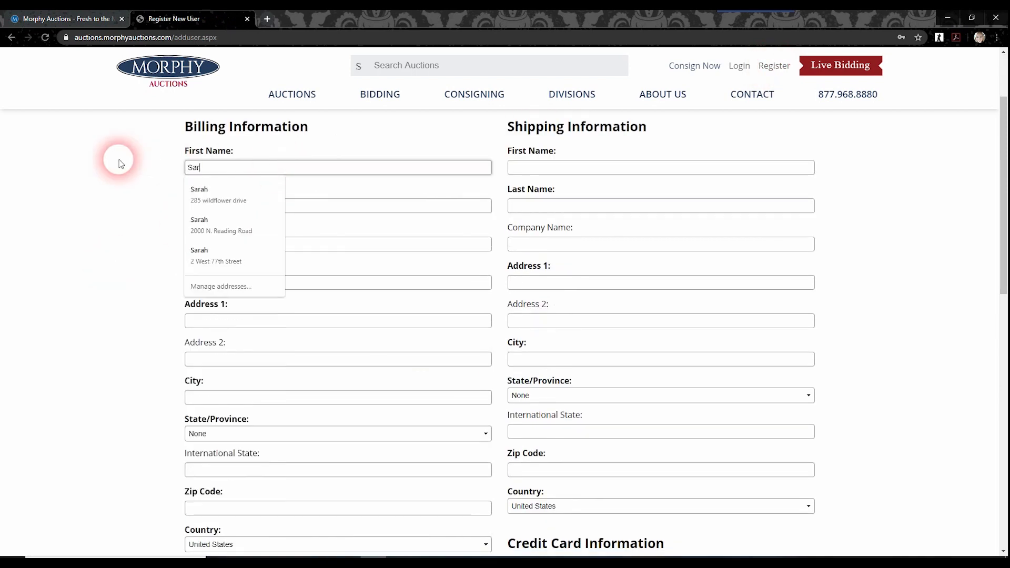
{"action": "left_click", "coordinate": [217, 195]}
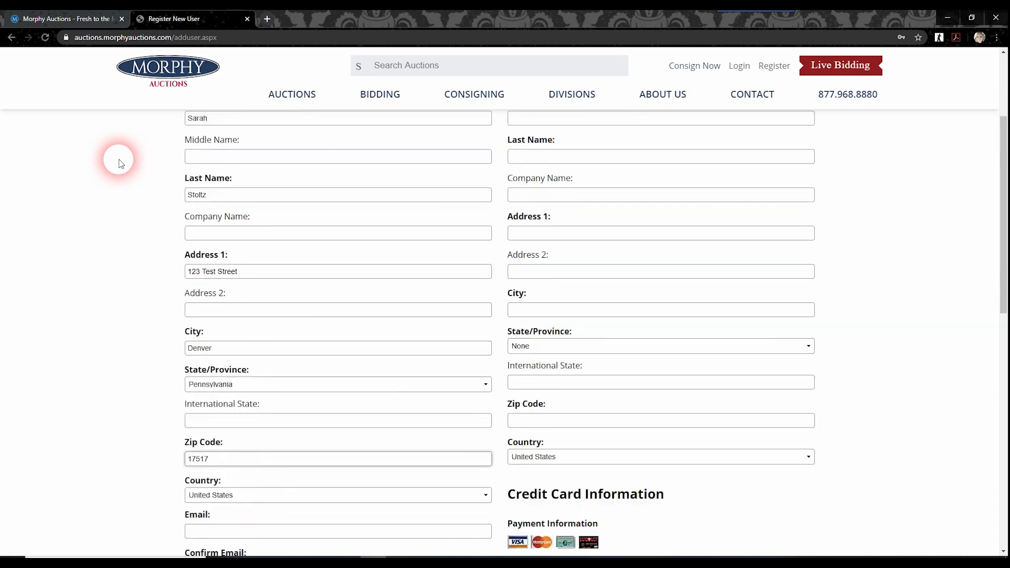
{"action": "scroll", "scroll_direction": "down", "scroll_amount": 3}
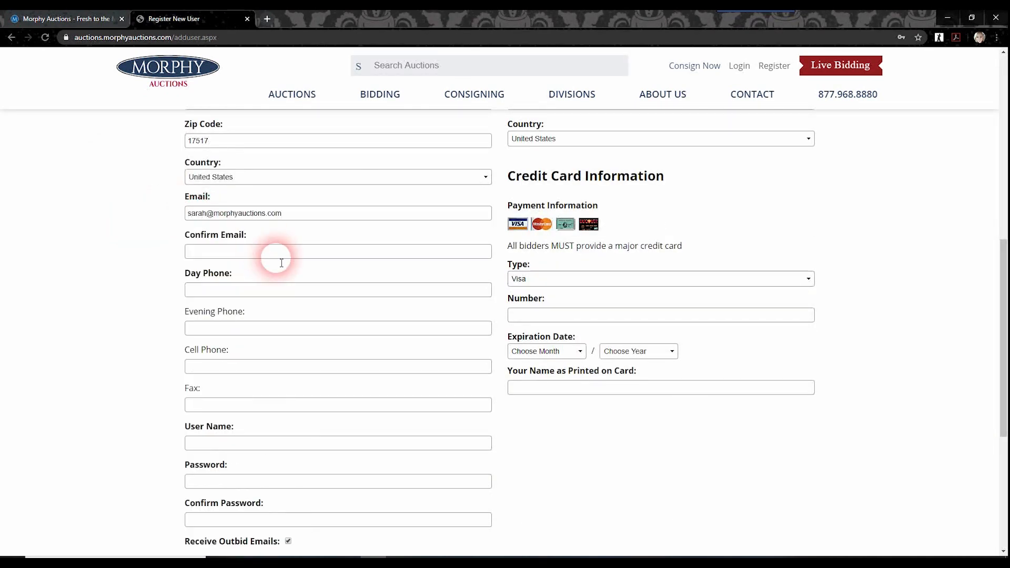
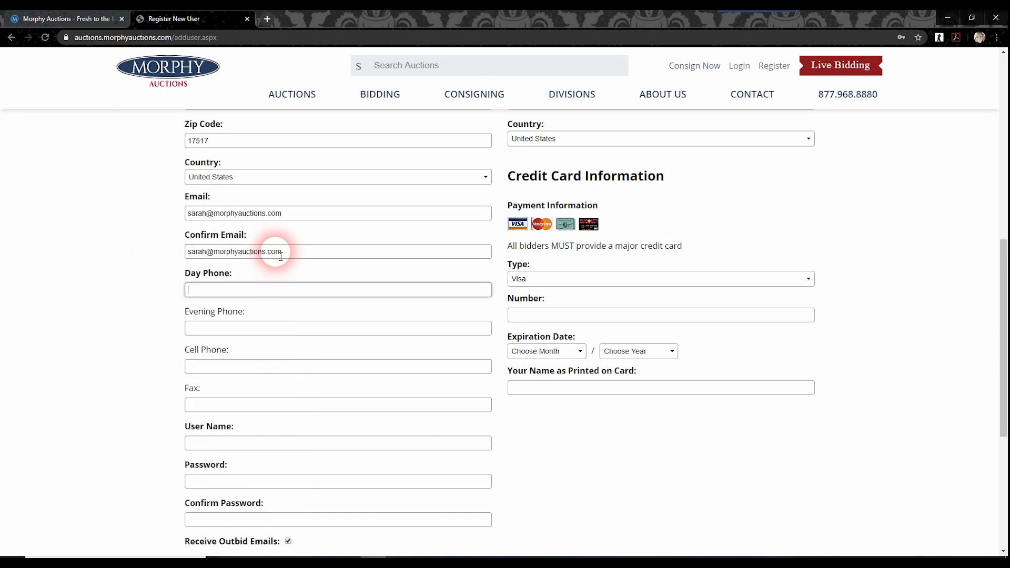
{"action": "scroll", "scroll_direction": "down", "scroll_amount": 3}
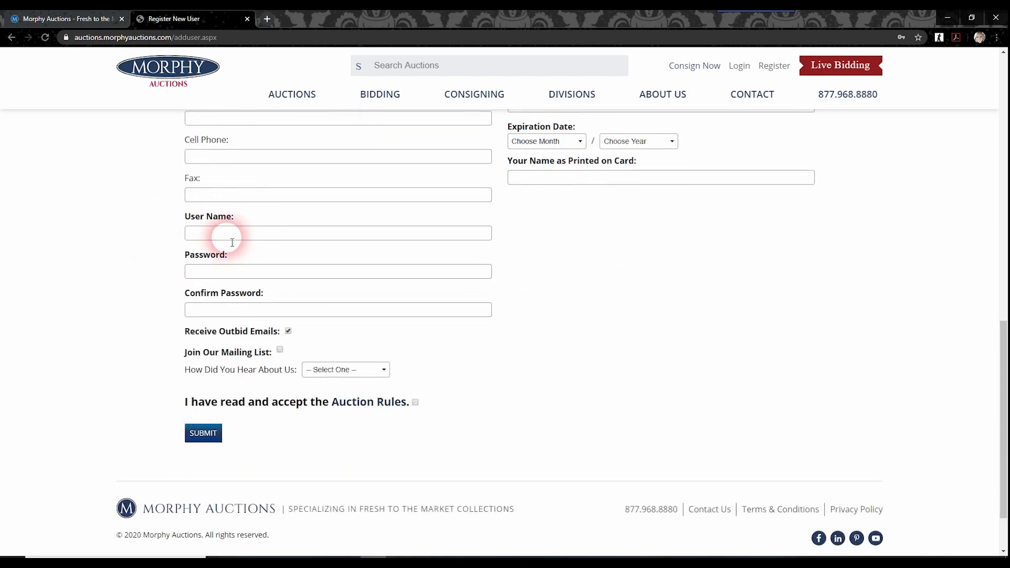
{"action": "left_click", "coordinate": [337, 233]}
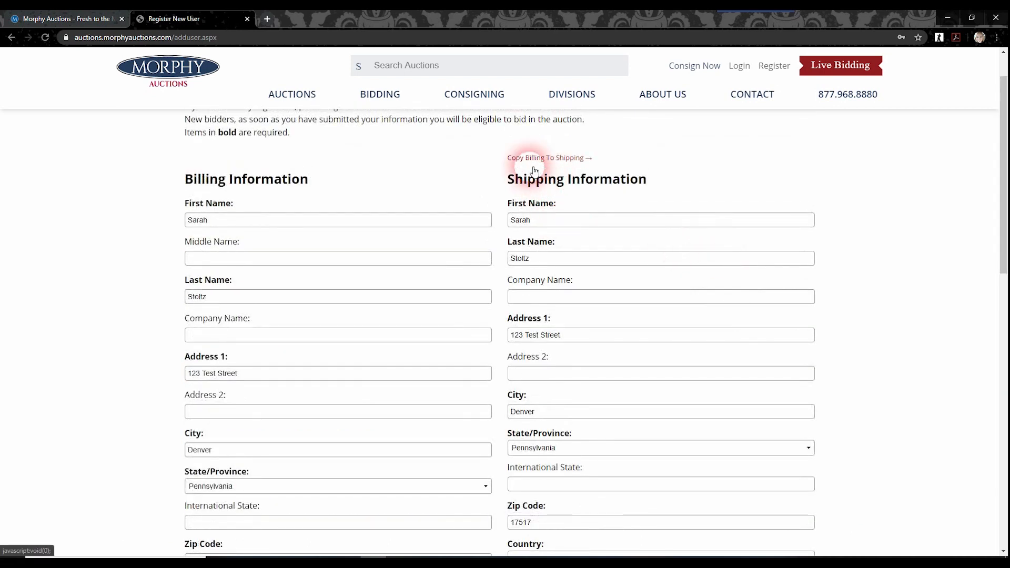
{"action": "mouse_move", "coordinate": [552, 166]}
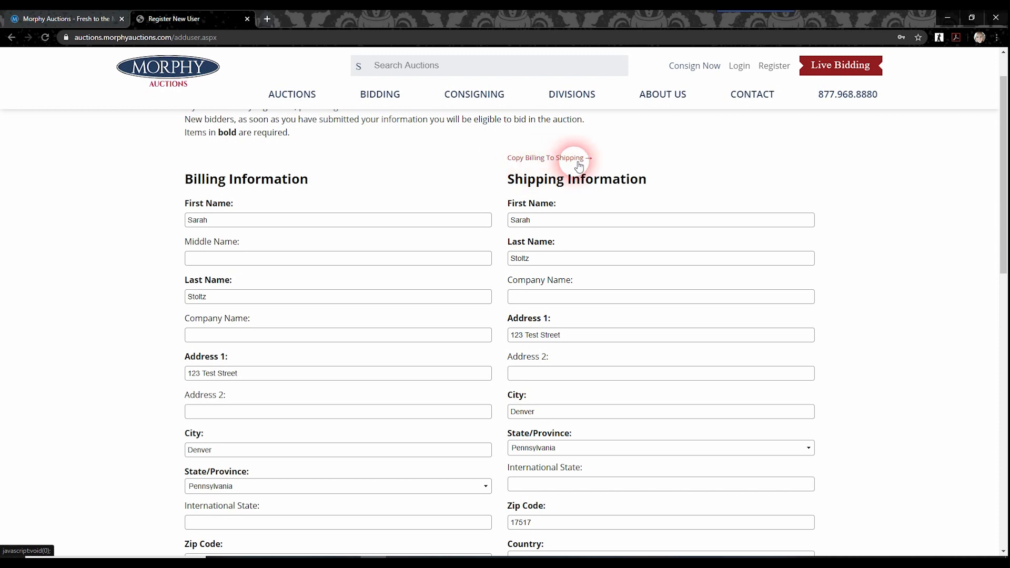
Step: Scroll down past the phone, user name and password fields toward the credit card section
{"action": "scroll", "scroll_direction": "down", "scroll_amount": 3}
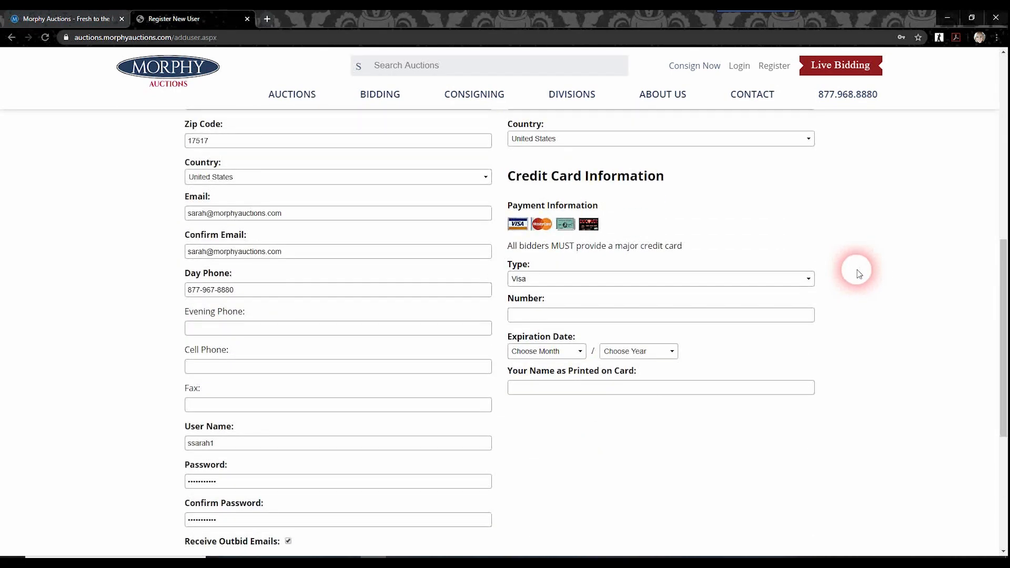
{"action": "scroll", "scroll_direction": "down", "scroll_amount": 3}
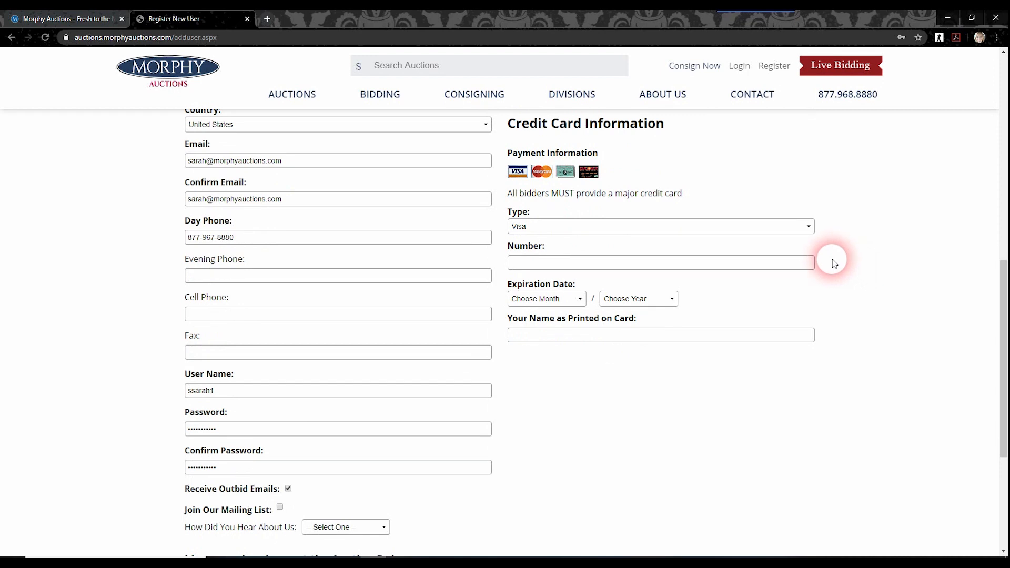
{"action": "mouse_move", "coordinate": [808, 226]}
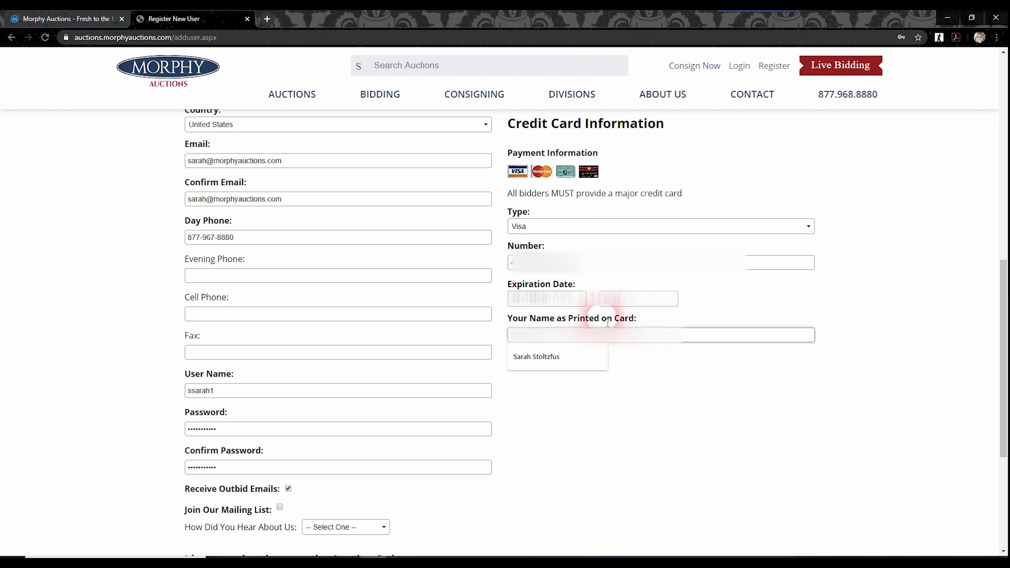
Step: Select Email as the referral source and view the auction rules in a new tab
{"action": "left_click", "coordinate": [345, 296]}
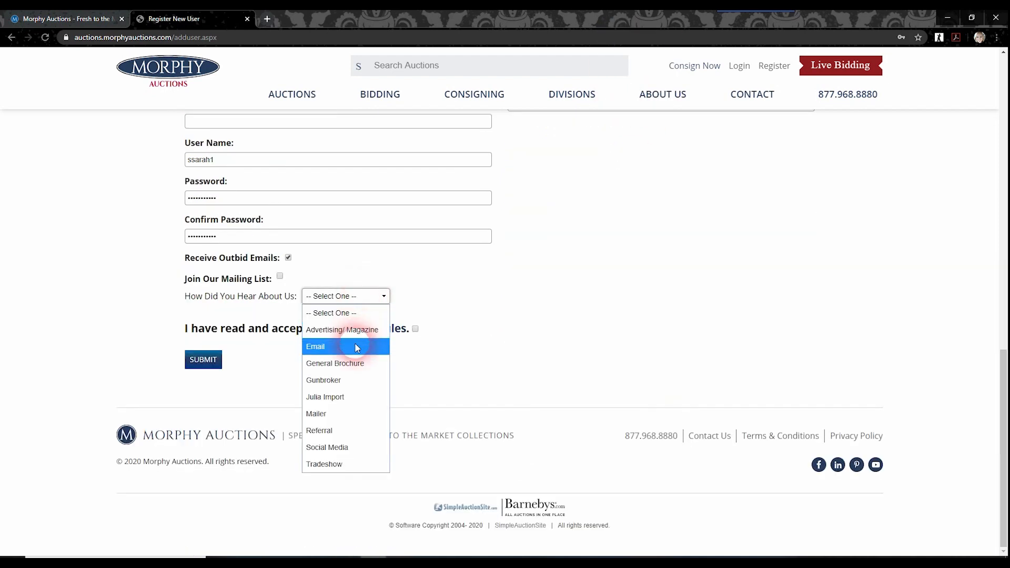
{"action": "left_click", "coordinate": [316, 347]}
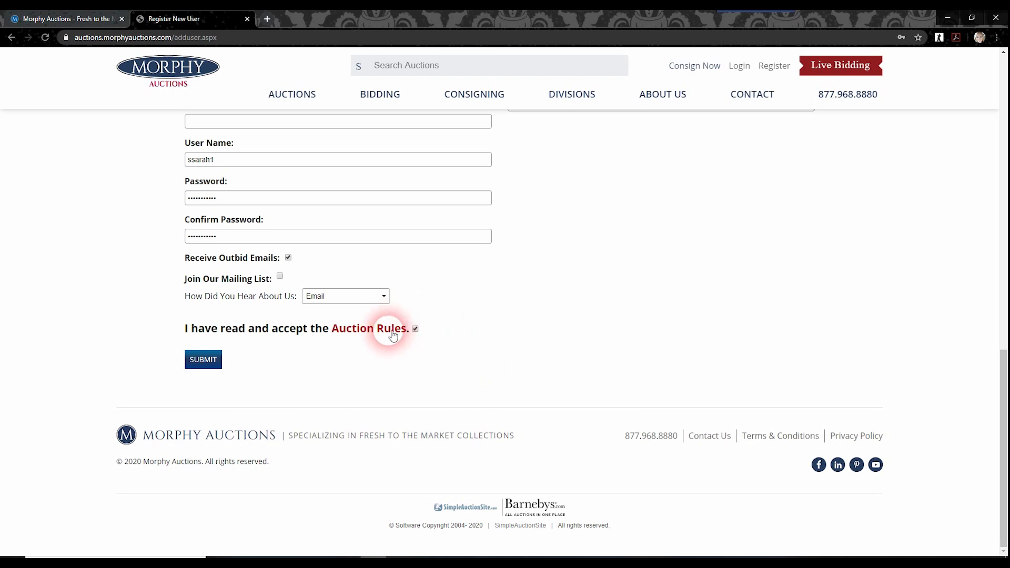
{"action": "left_click", "coordinate": [370, 328]}
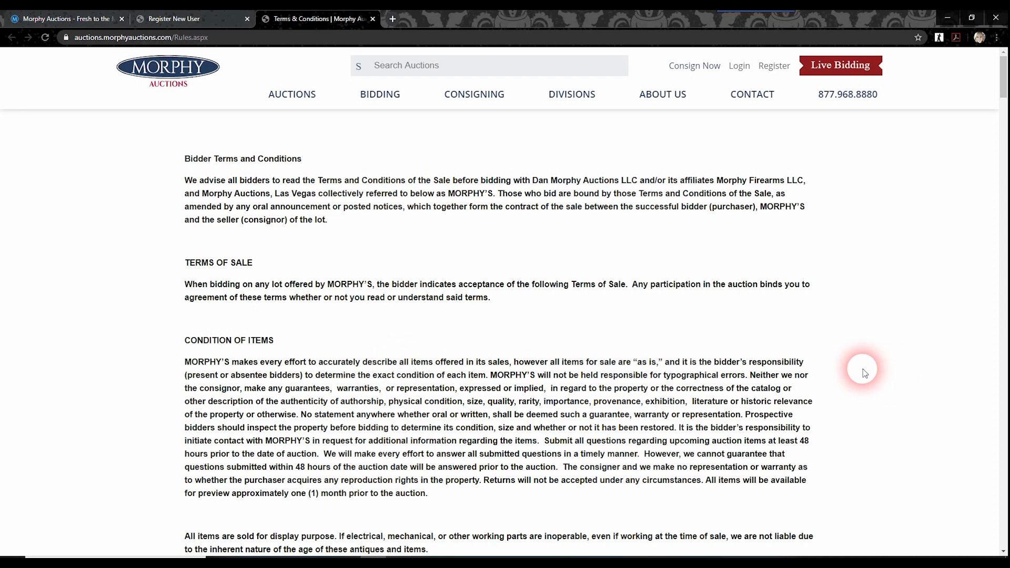
Step: Scroll through the bidder Terms & Conditions page
{"action": "scroll", "scroll_direction": "down", "scroll_amount": 3}
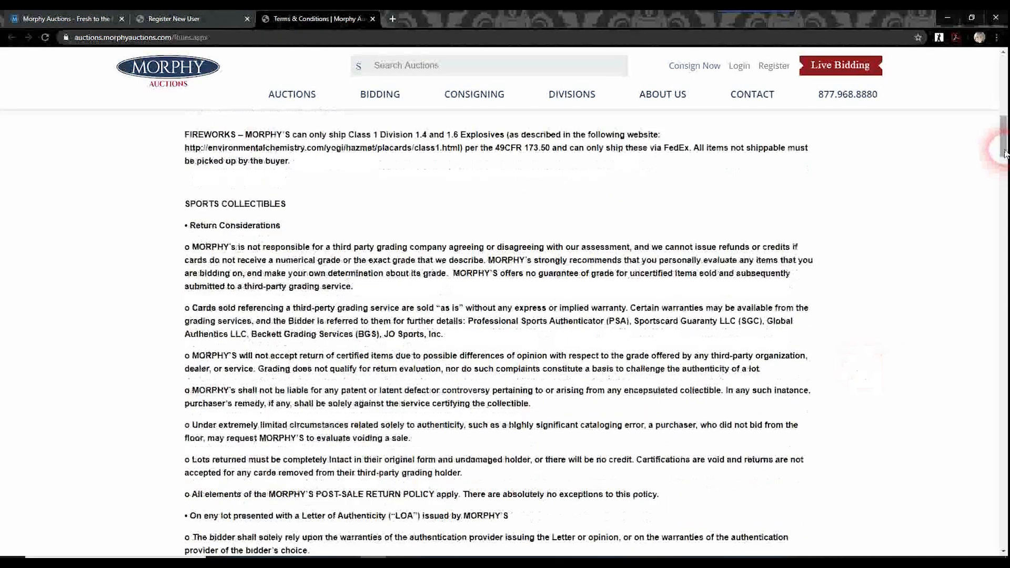
{"action": "scroll", "scroll_direction": "down", "scroll_amount": 3}
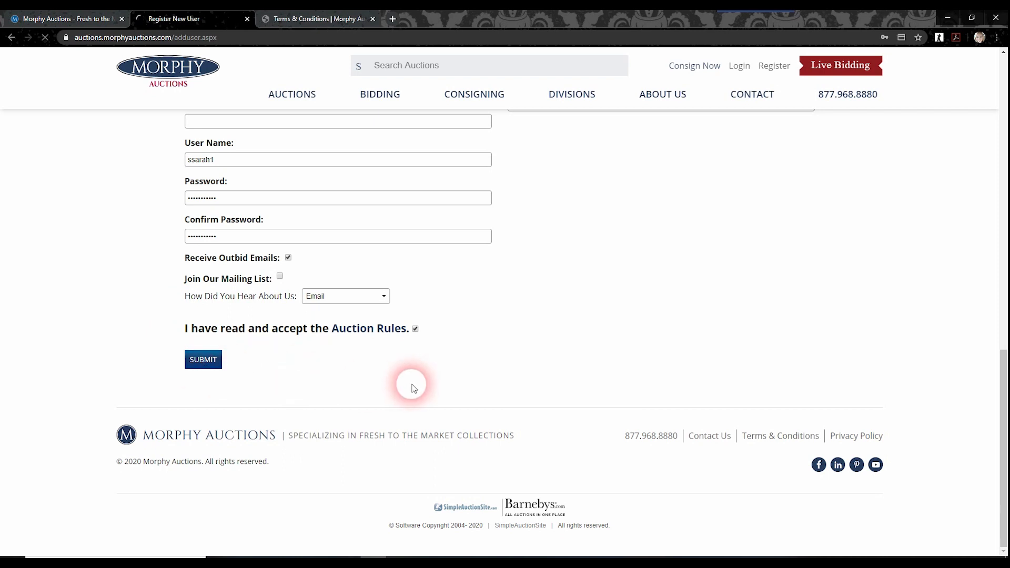
Step: Submit the completed registration form
{"action": "left_click", "coordinate": [202, 360]}
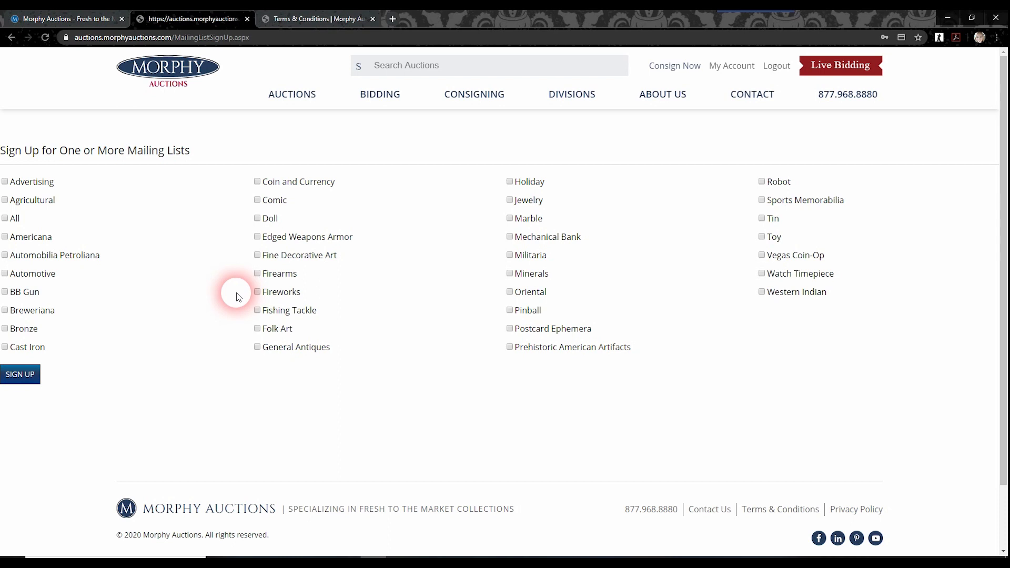
{"action": "mouse_move", "coordinate": [76, 388]}
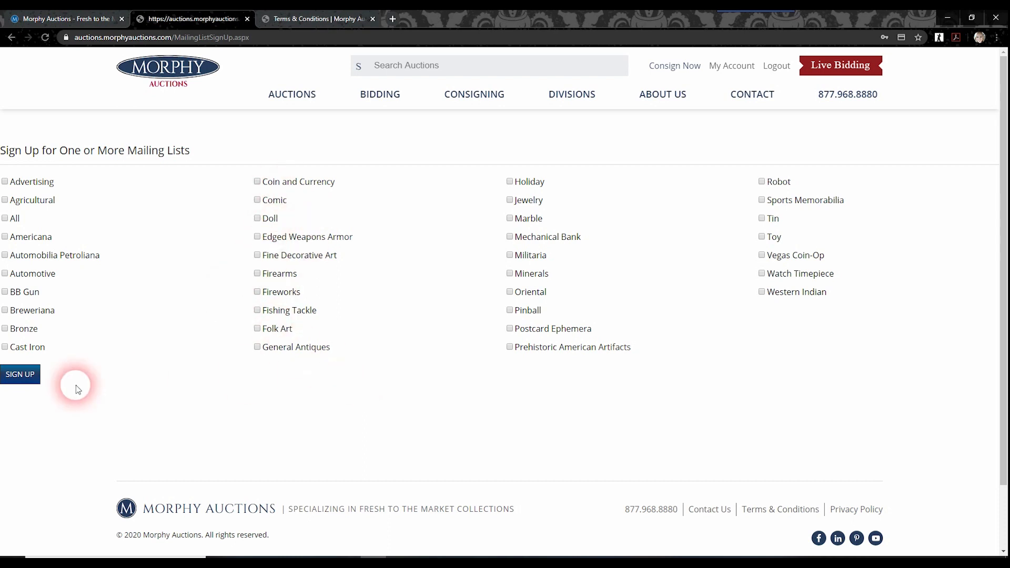
Step: Sign up without choosing mailing lists and go to the Automobilia & Petroliana auction catalog
{"action": "left_click", "coordinate": [20, 374]}
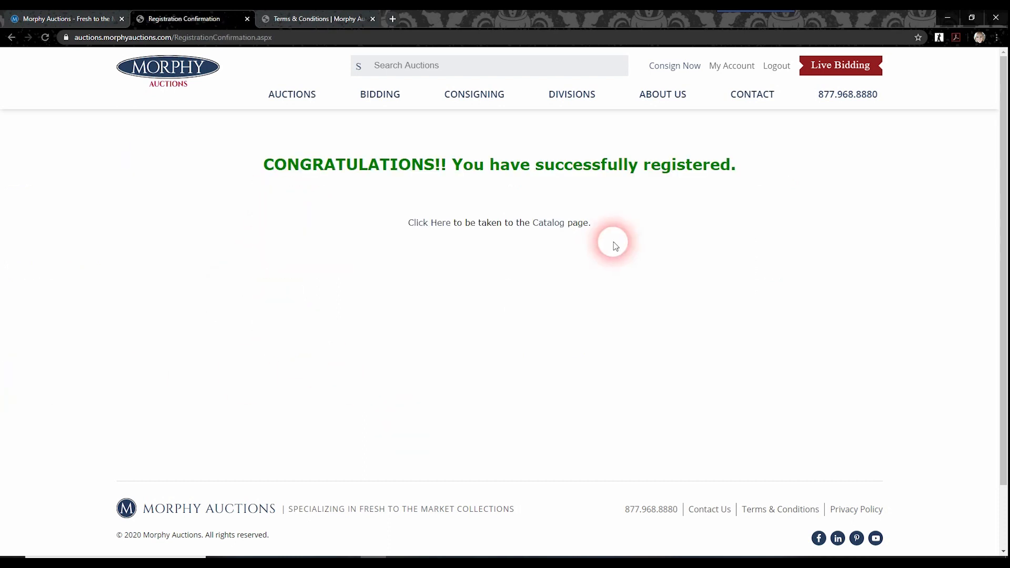
{"action": "mouse_move", "coordinate": [439, 225]}
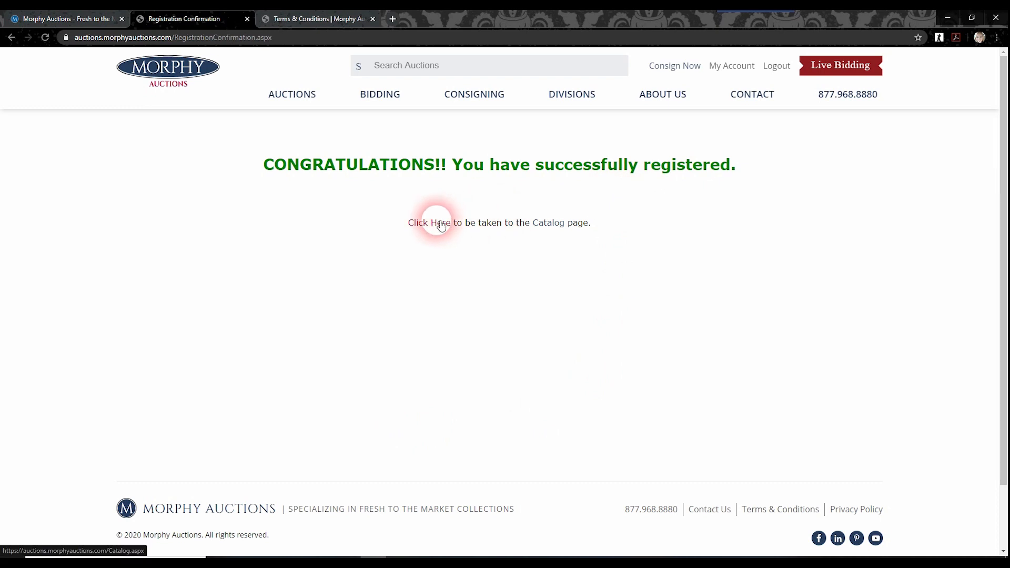
{"action": "left_click", "coordinate": [438, 224]}
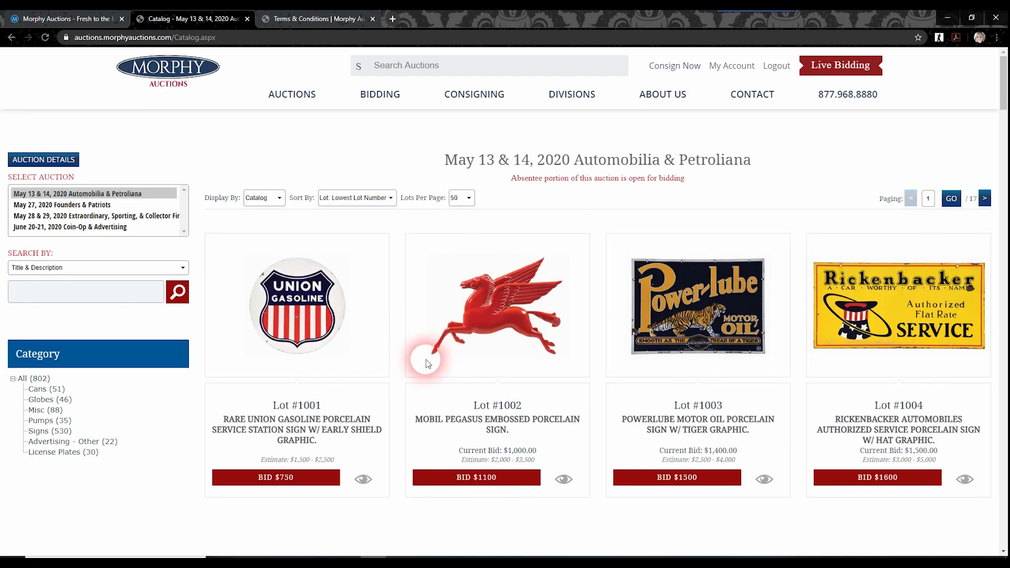
{"action": "mouse_move", "coordinate": [510, 239]}
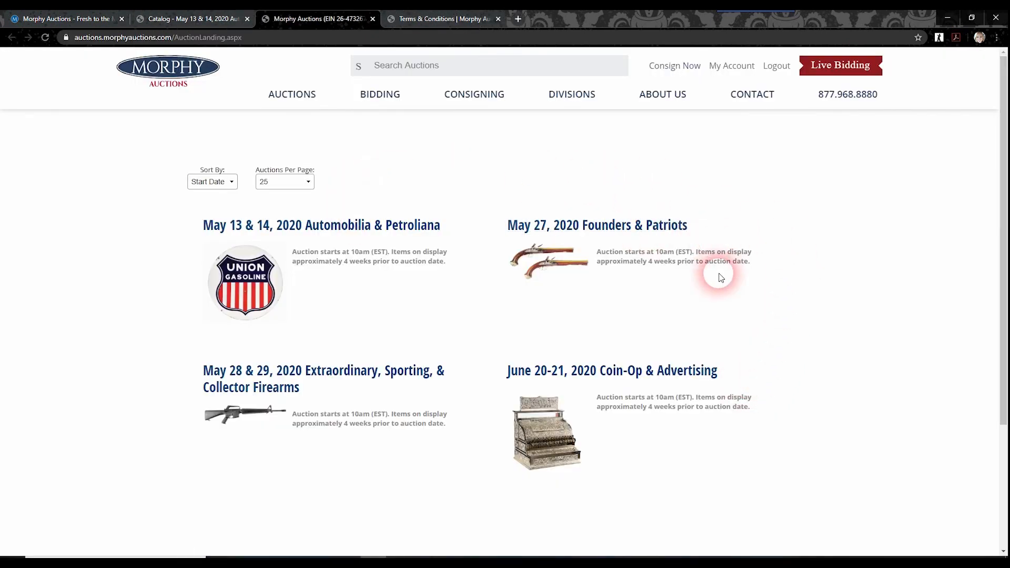
{"action": "mouse_move", "coordinate": [777, 117]}
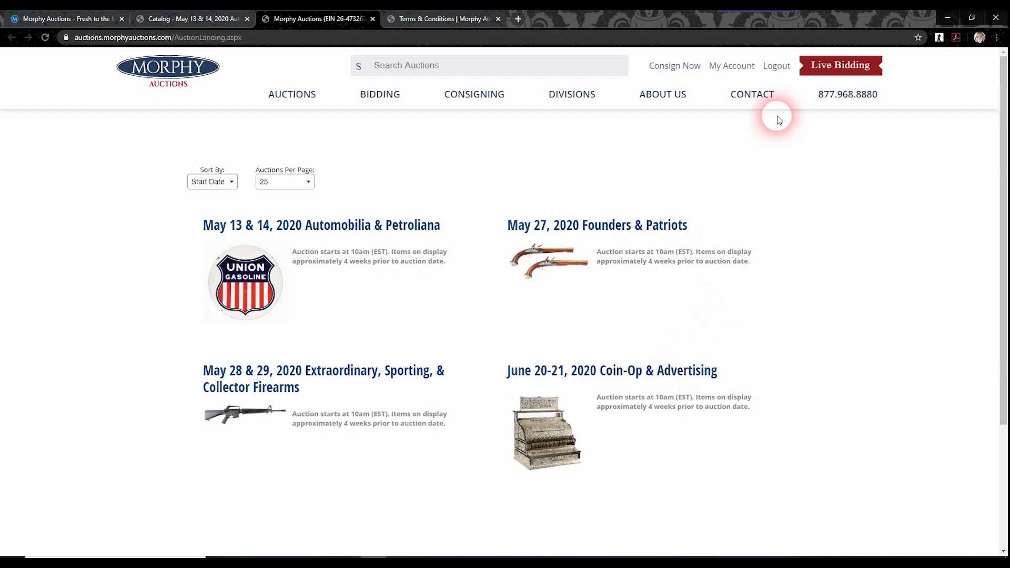
Step: Go to My Account and bring up the login page with saved credentials autofilled
{"action": "left_click", "coordinate": [776, 66]}
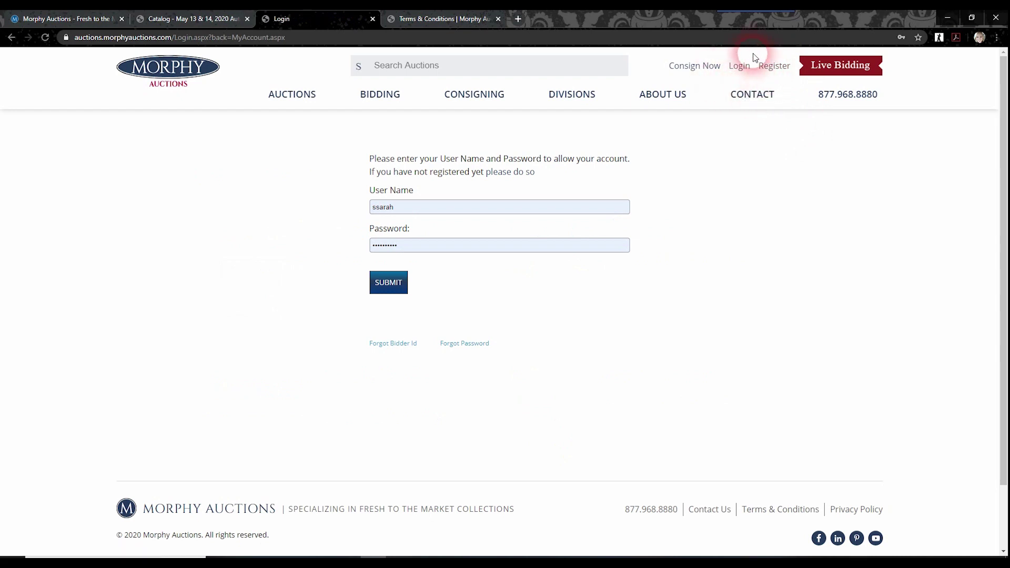
{"action": "left_click", "coordinate": [560, 207]}
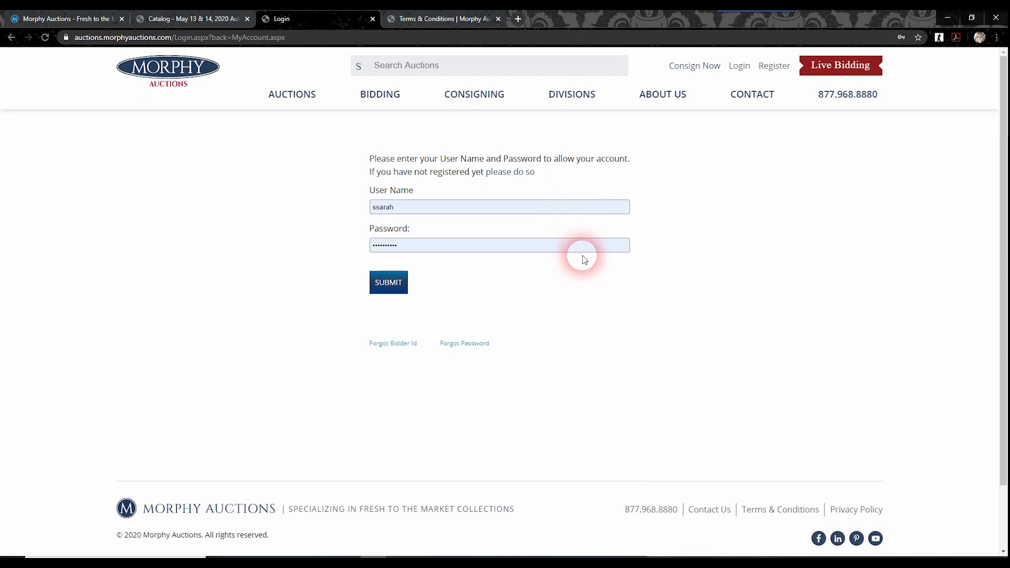
{"action": "mouse_move", "coordinate": [434, 305]}
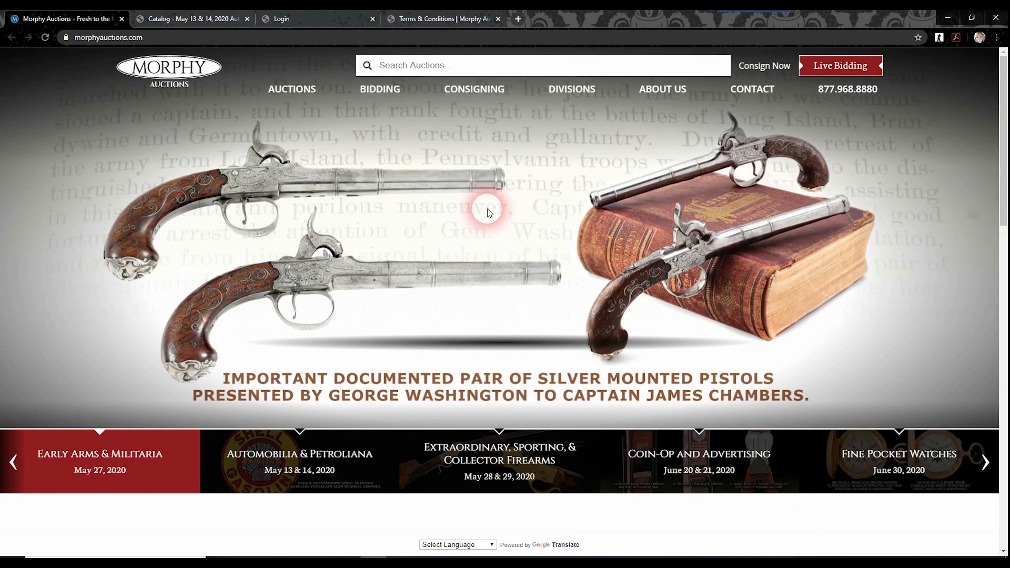
{"action": "left_click", "coordinate": [292, 88]}
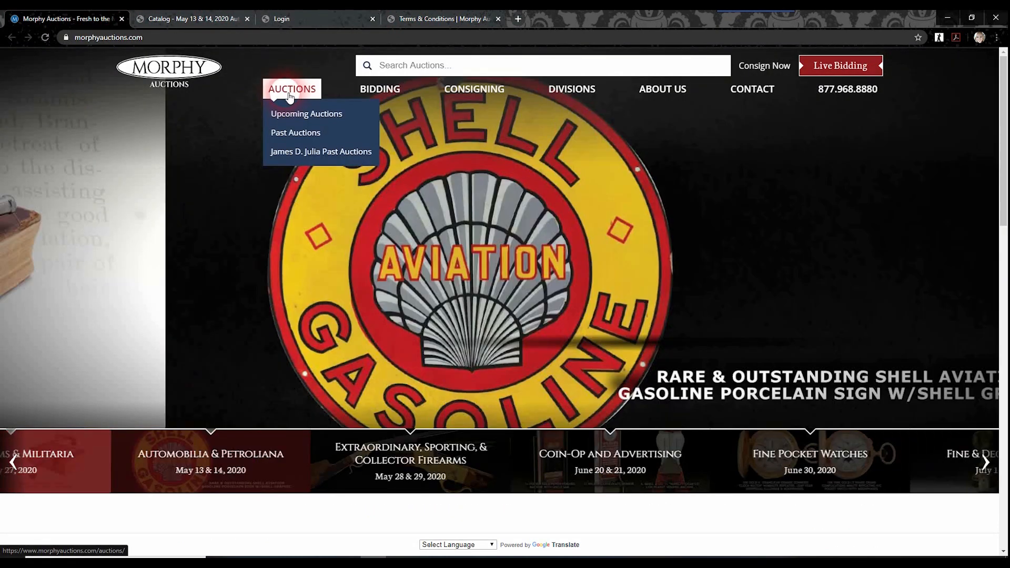
{"action": "left_click", "coordinate": [291, 88]}
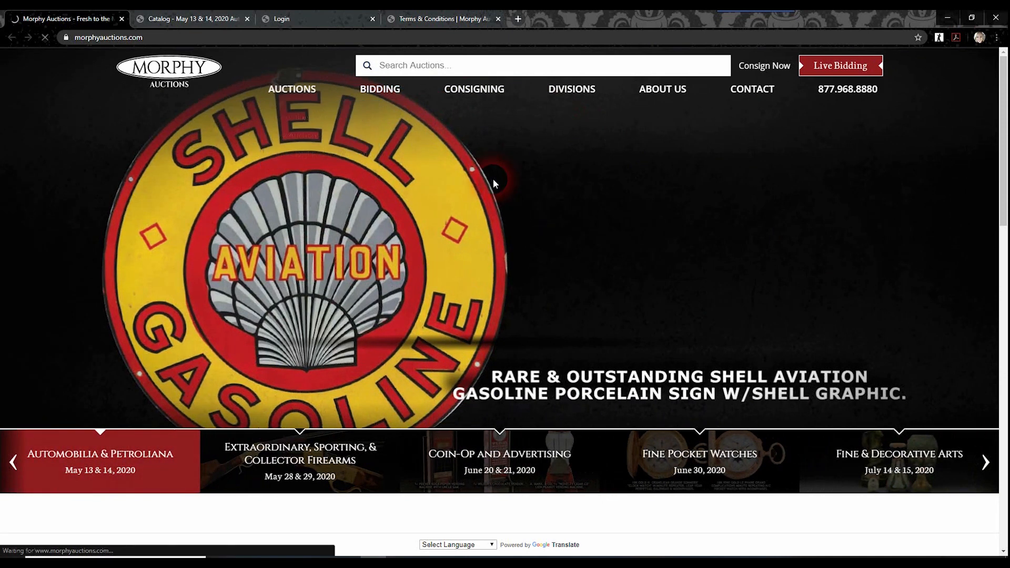
{"action": "left_click", "coordinate": [293, 89]}
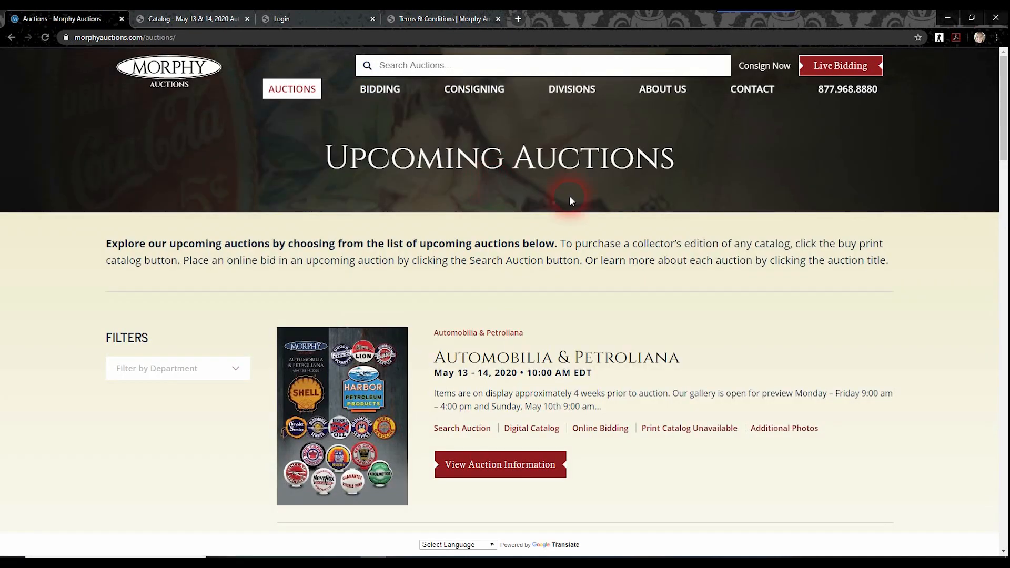
{"action": "mouse_move", "coordinate": [747, 252]}
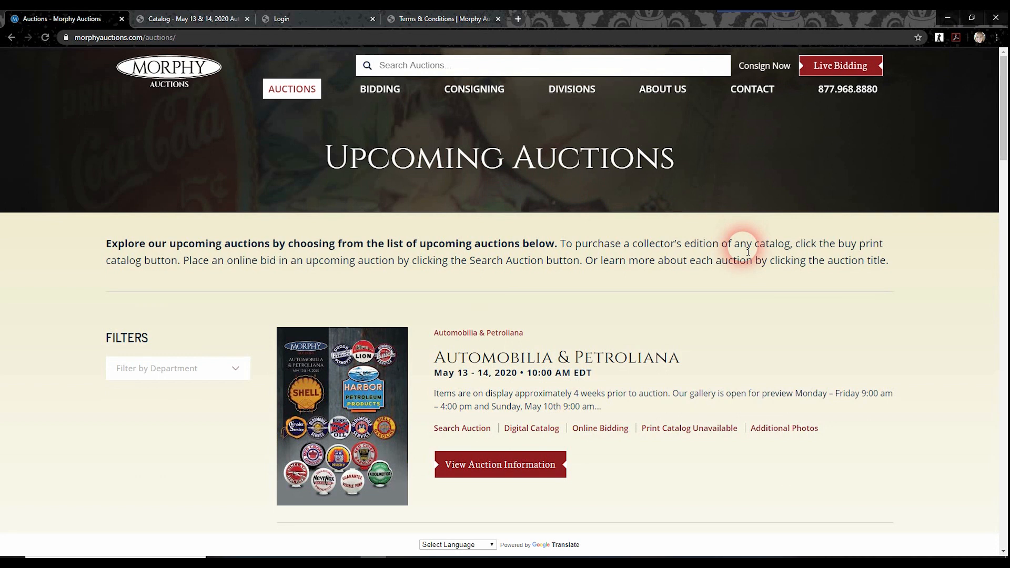
{"action": "scroll", "scroll_direction": "down", "scroll_amount": 3}
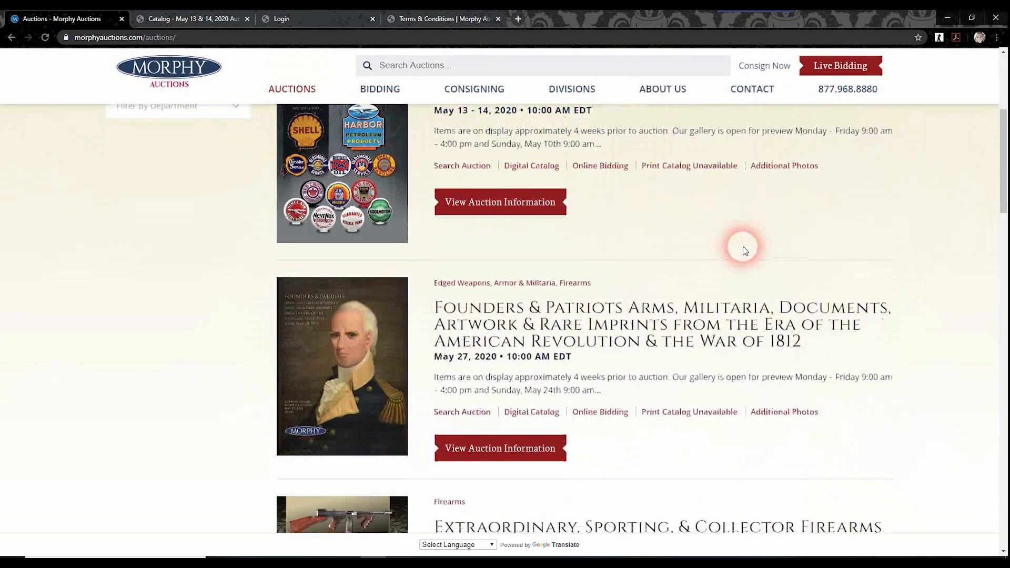
{"action": "scroll", "scroll_direction": "up", "scroll_amount": 3}
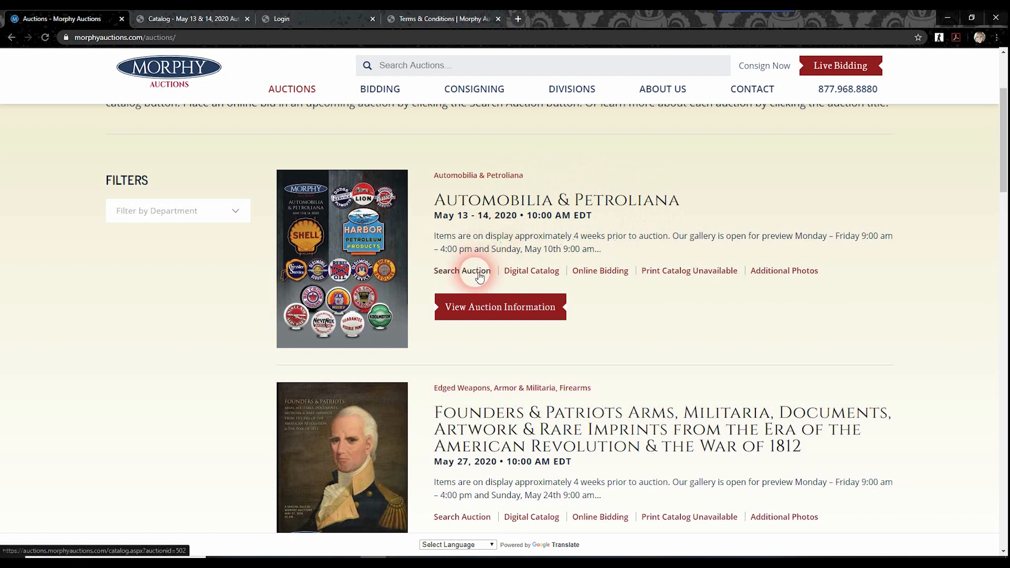
Step: Open the May 13 & 14, 2020 Automobilia & Petroliana lot catalog via Search Auction
{"action": "left_click", "coordinate": [462, 270]}
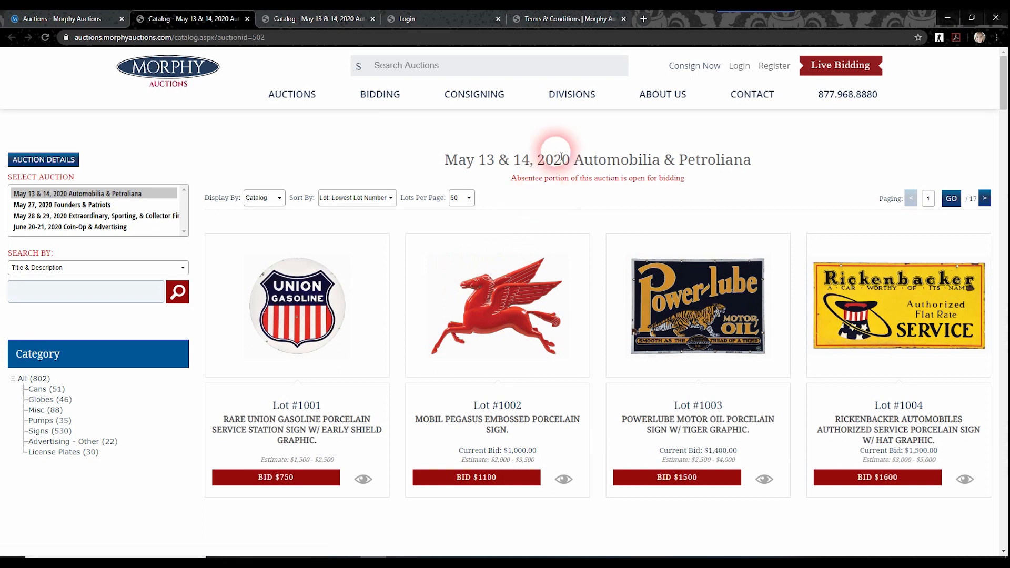
{"action": "mouse_move", "coordinate": [497, 282]}
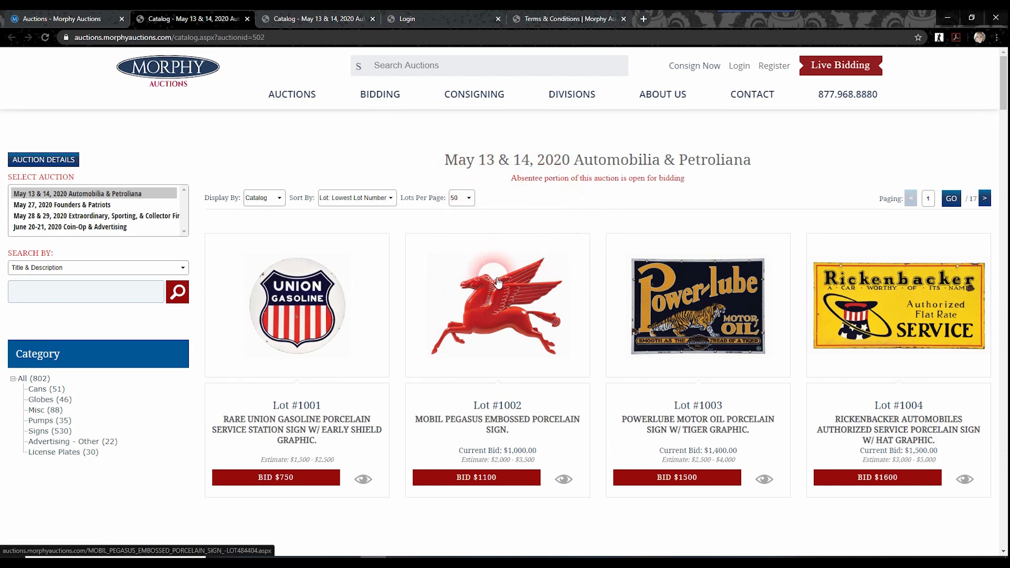
{"action": "mouse_move", "coordinate": [503, 283]}
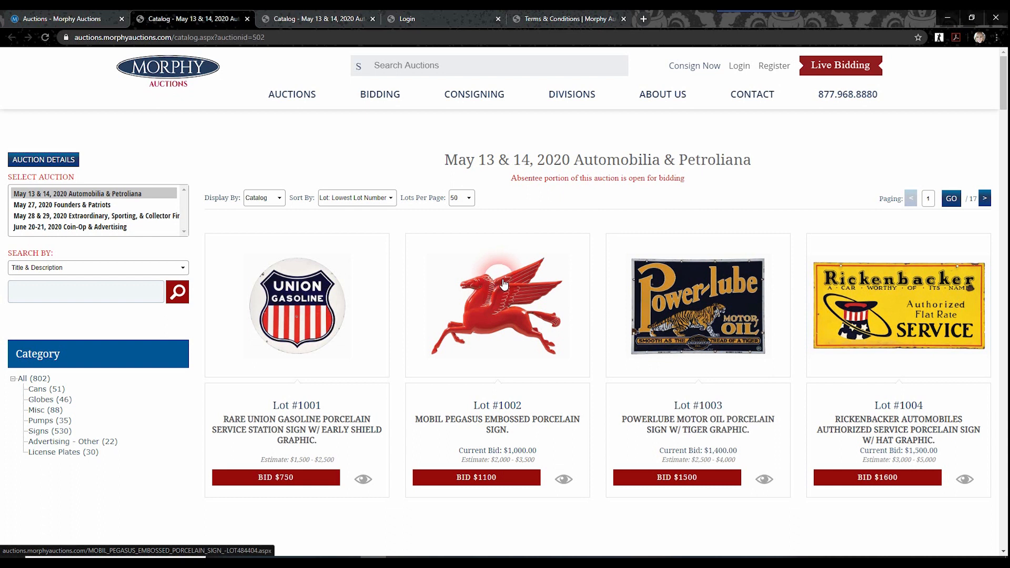
Step: Go to the header Login page and select the sign-in form with the user name filled in
{"action": "left_click", "coordinate": [739, 65]}
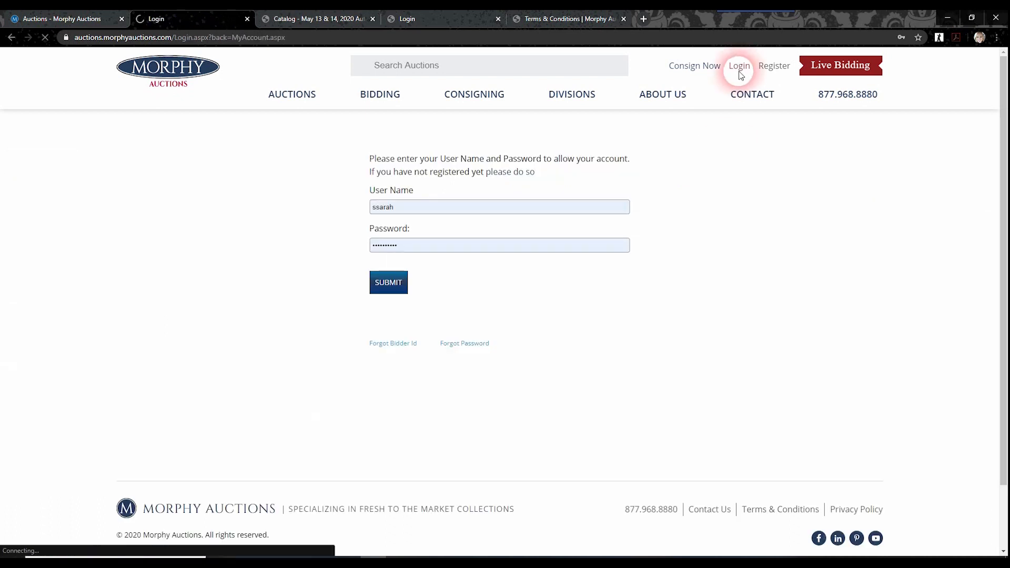
{"action": "left_click", "coordinate": [388, 282]}
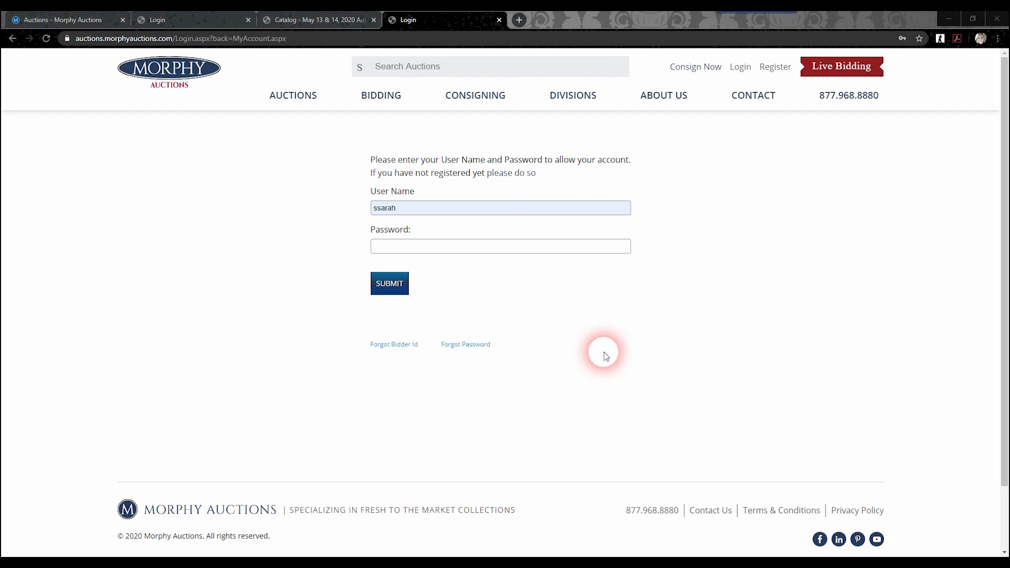
{"action": "mouse_move", "coordinate": [602, 352]}
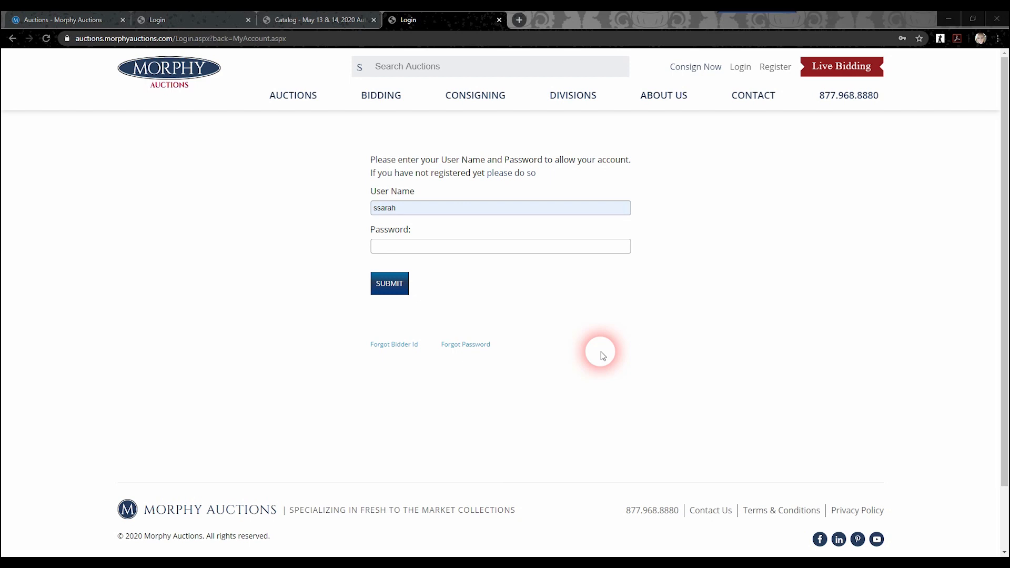
{"action": "mouse_move", "coordinate": [667, 355]}
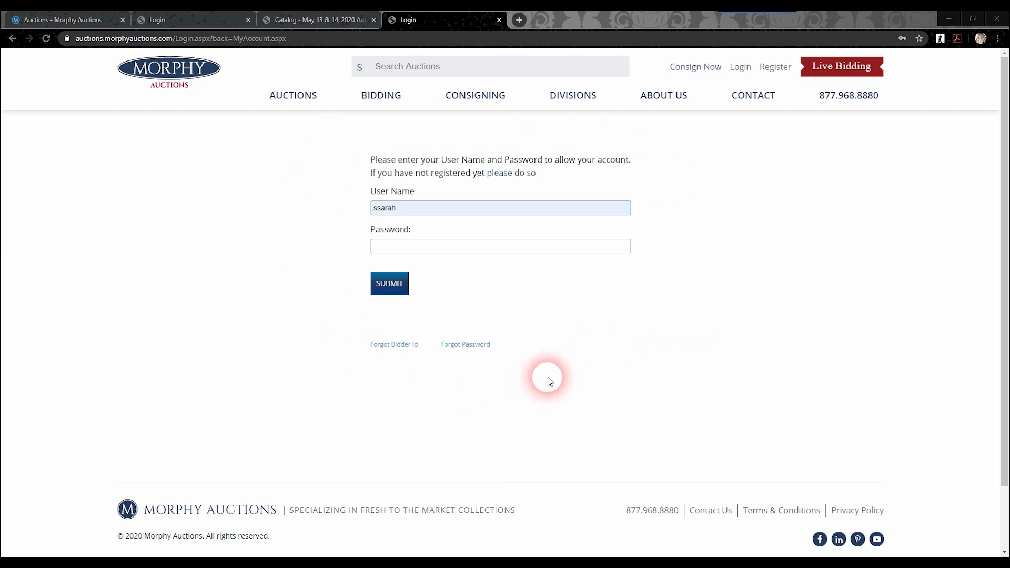
{"action": "mouse_move", "coordinate": [467, 351]}
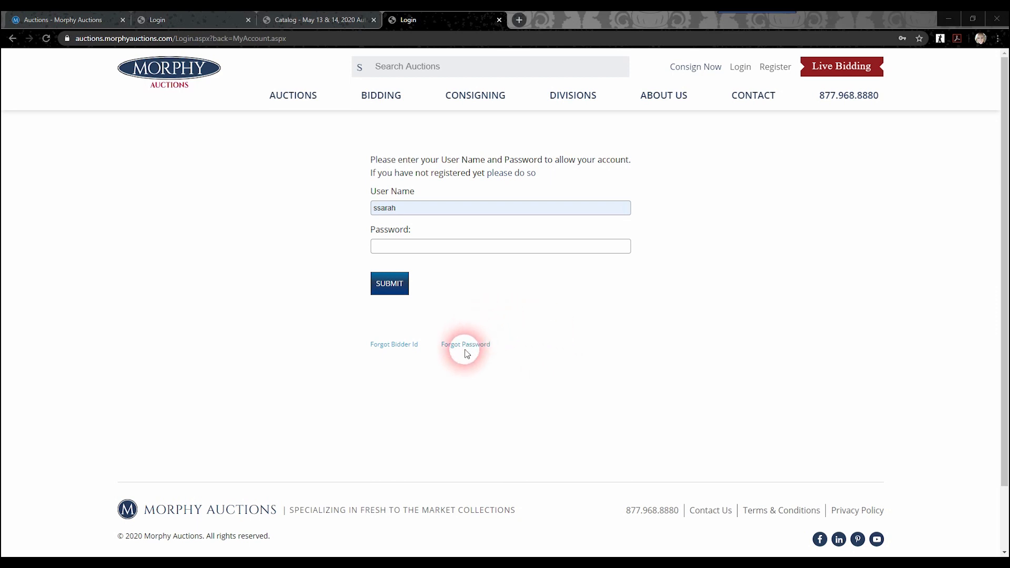
{"action": "mouse_move", "coordinate": [475, 347]}
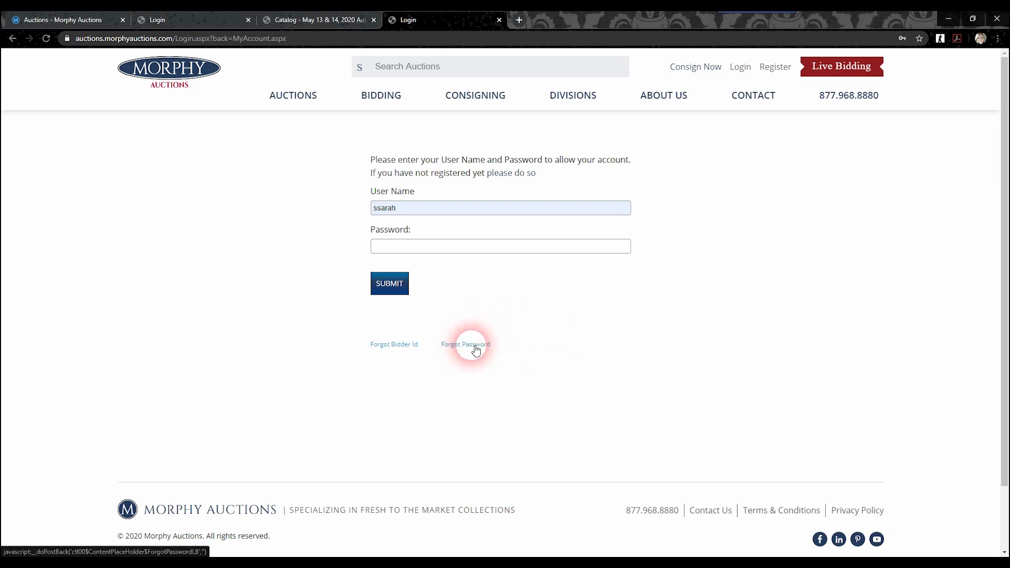
Step: Use Forgot Password to submit a reset request for the registered email address
{"action": "left_click", "coordinate": [466, 344]}
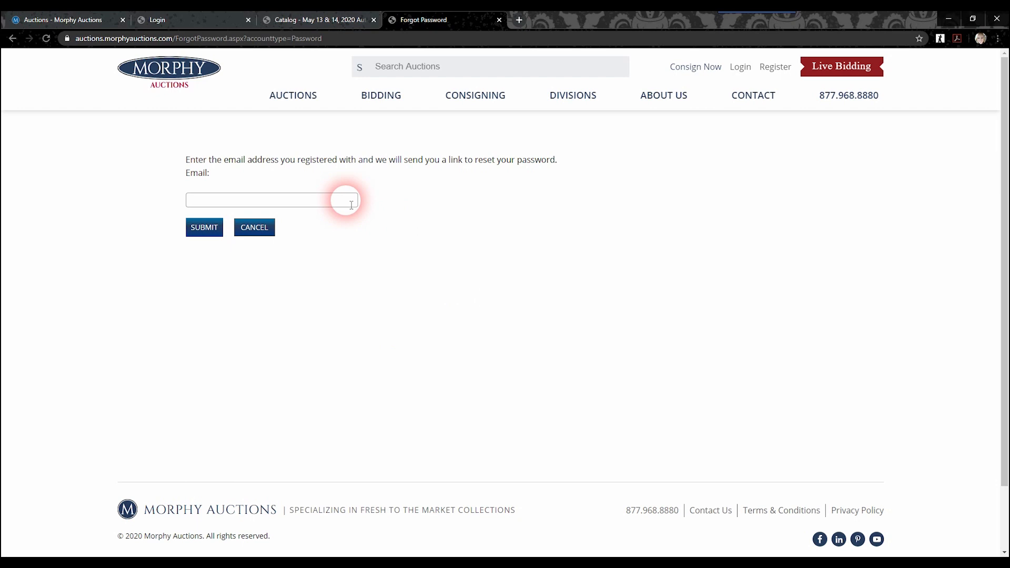
{"action": "left_click", "coordinate": [291, 200]}
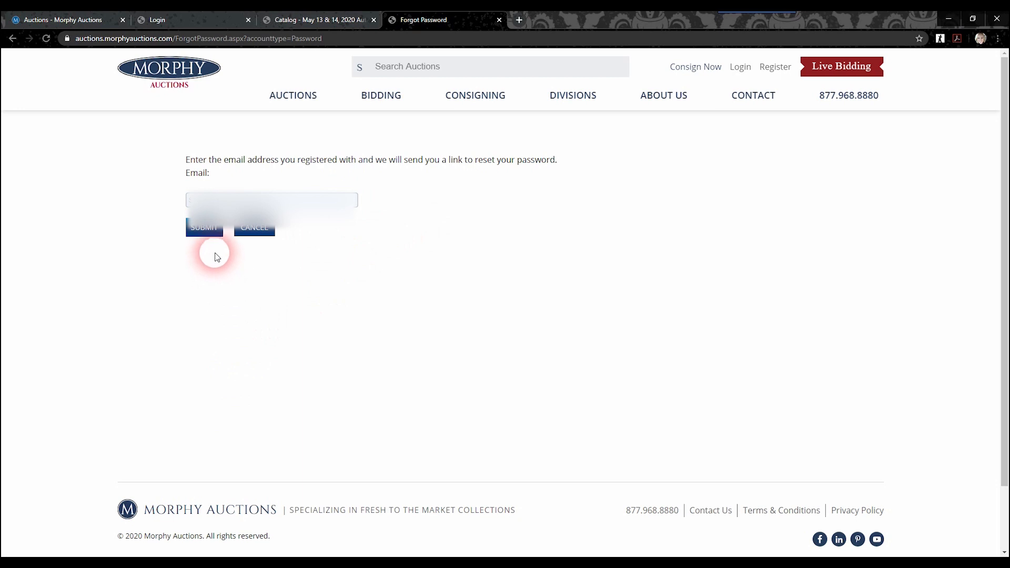
{"action": "left_click", "coordinate": [205, 228]}
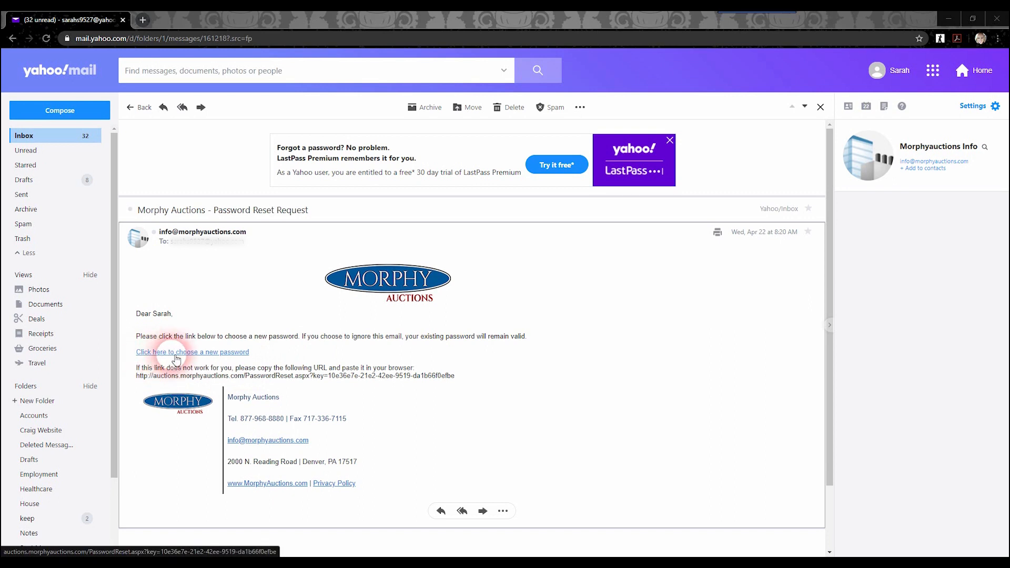
{"action": "left_click", "coordinate": [192, 351]}
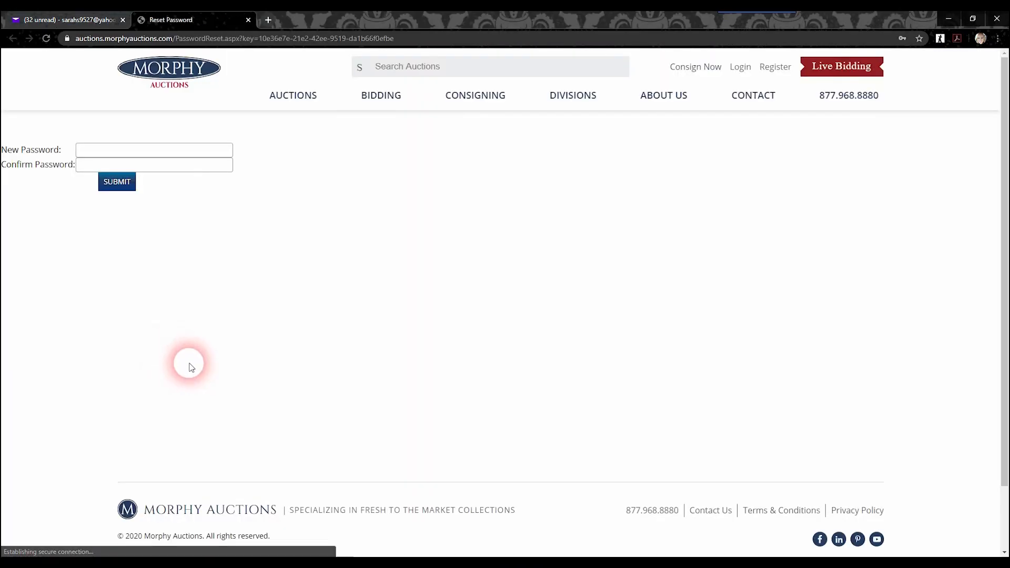
{"action": "mouse_move", "coordinate": [178, 191]}
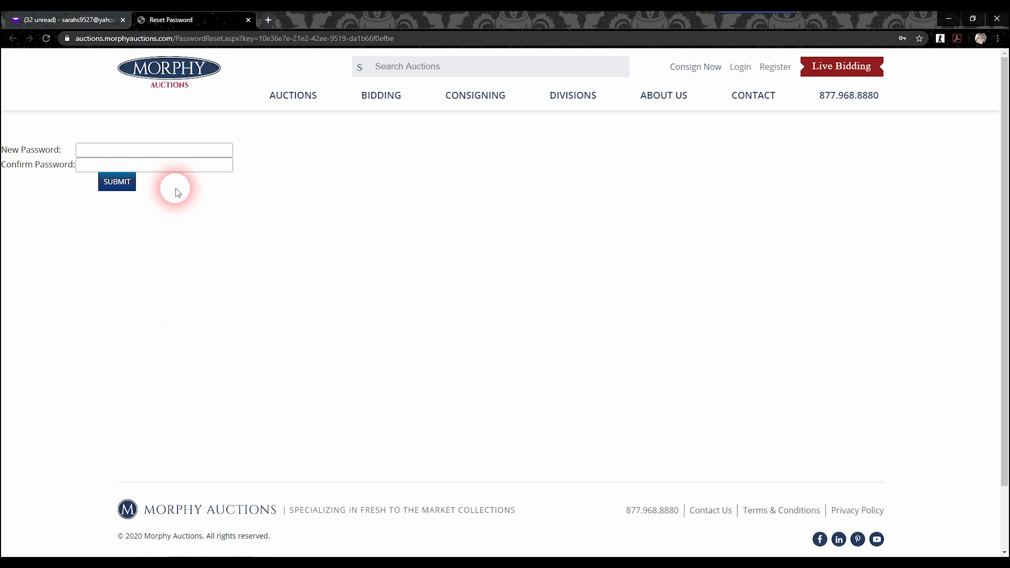
{"action": "left_click", "coordinate": [154, 150]}
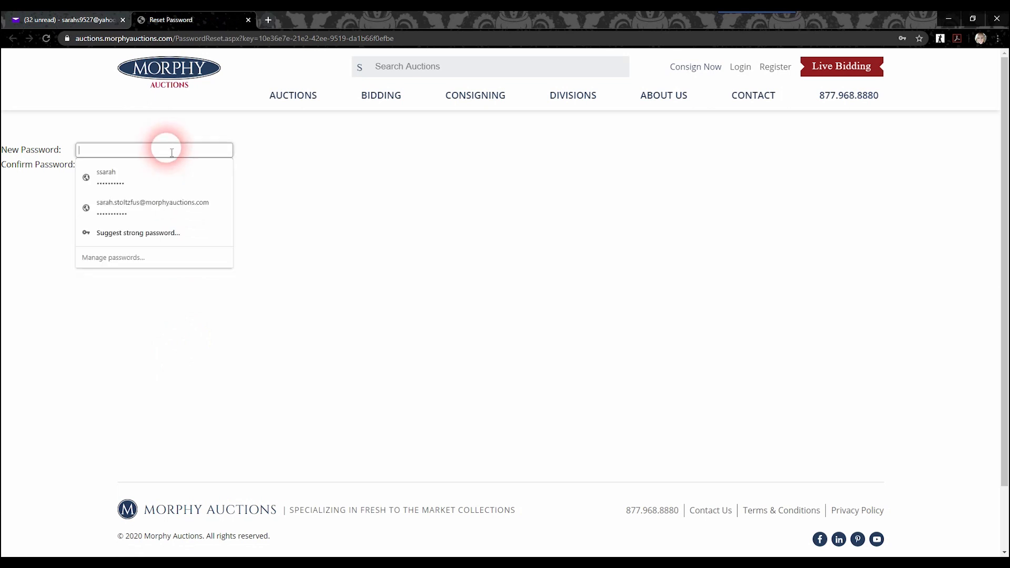
{"action": "type", "text": "password"}
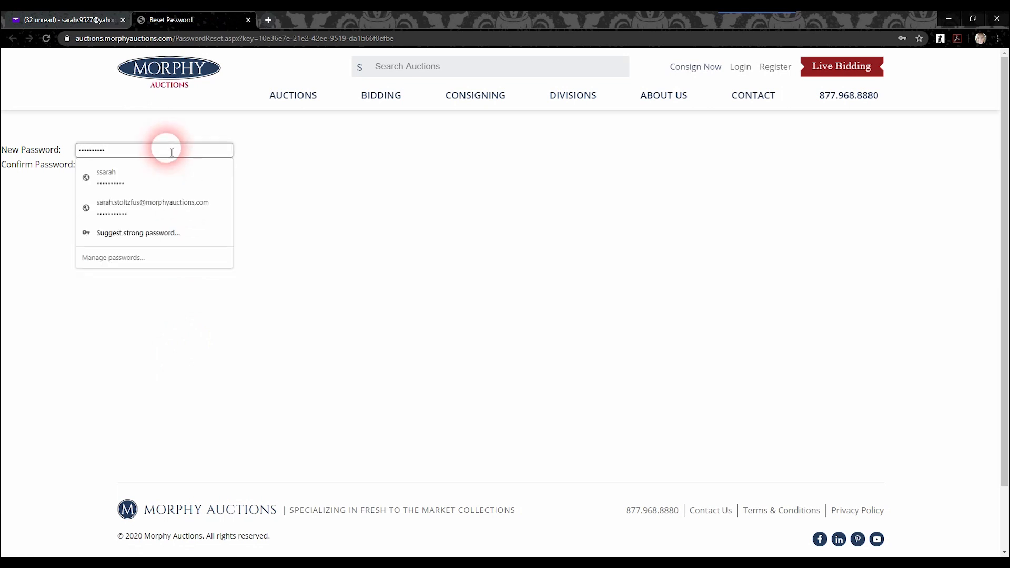
{"action": "left_click", "coordinate": [154, 164]}
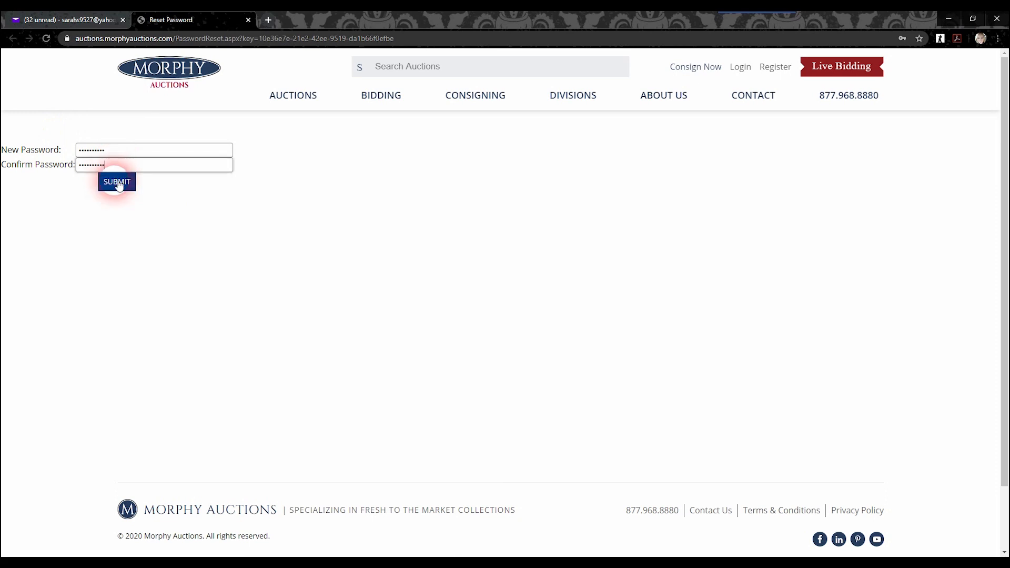
{"action": "left_click", "coordinate": [117, 181]}
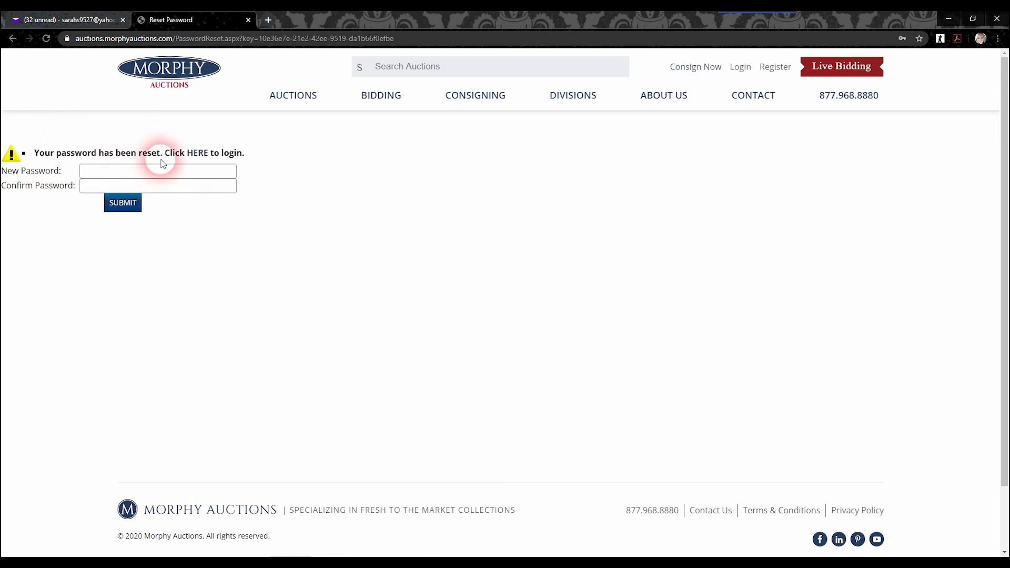
{"action": "mouse_move", "coordinate": [201, 156]}
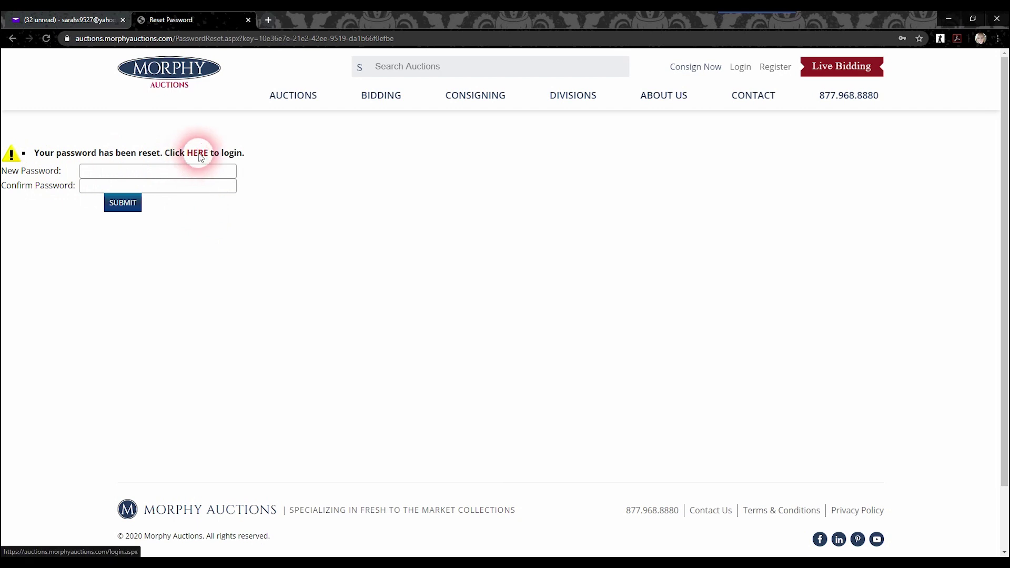
Step: Return to the login page via 'HERE' and submit the sign-in with the new password
{"action": "left_click", "coordinate": [199, 154]}
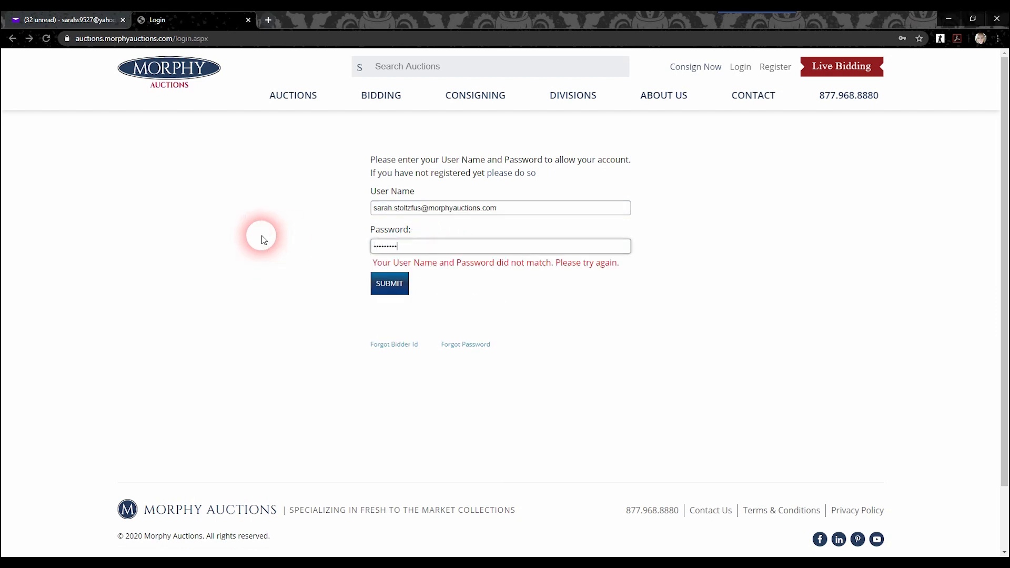
{"action": "left_click", "coordinate": [390, 284]}
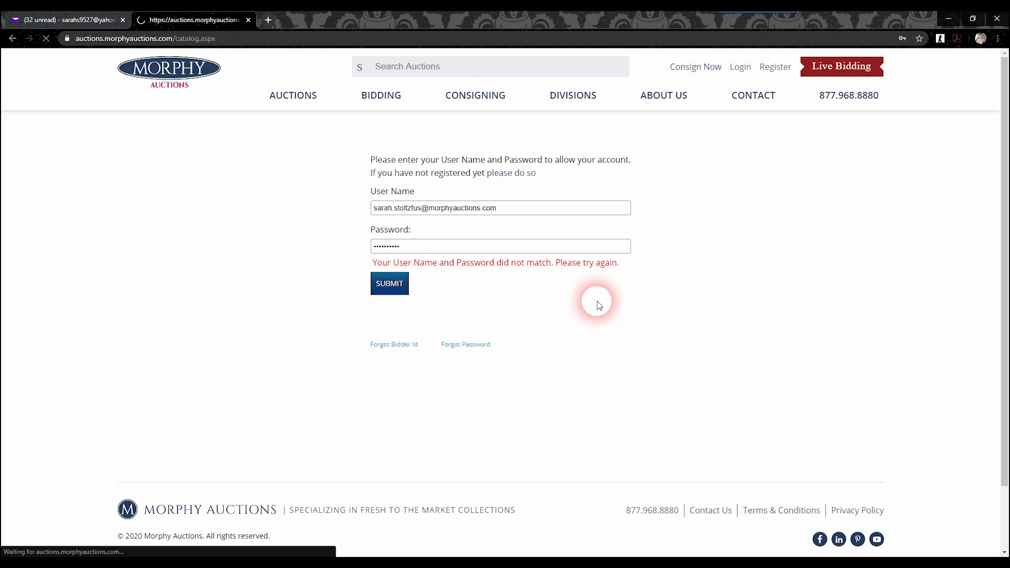
Step: Resubmit the login to land signed in on the Automobilia & Petroliana catalog
{"action": "left_click", "coordinate": [389, 283]}
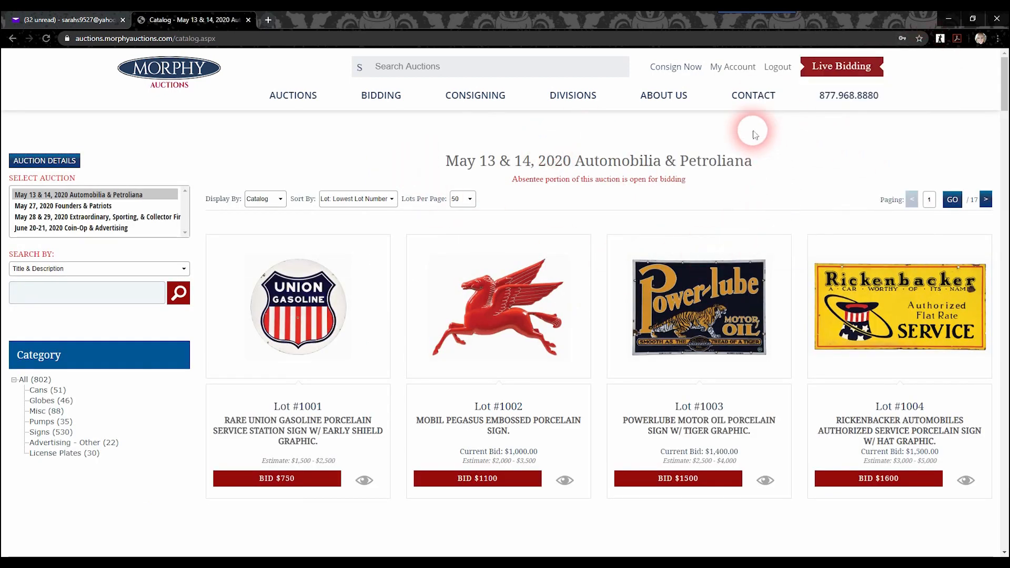
{"action": "mouse_move", "coordinate": [691, 195]}
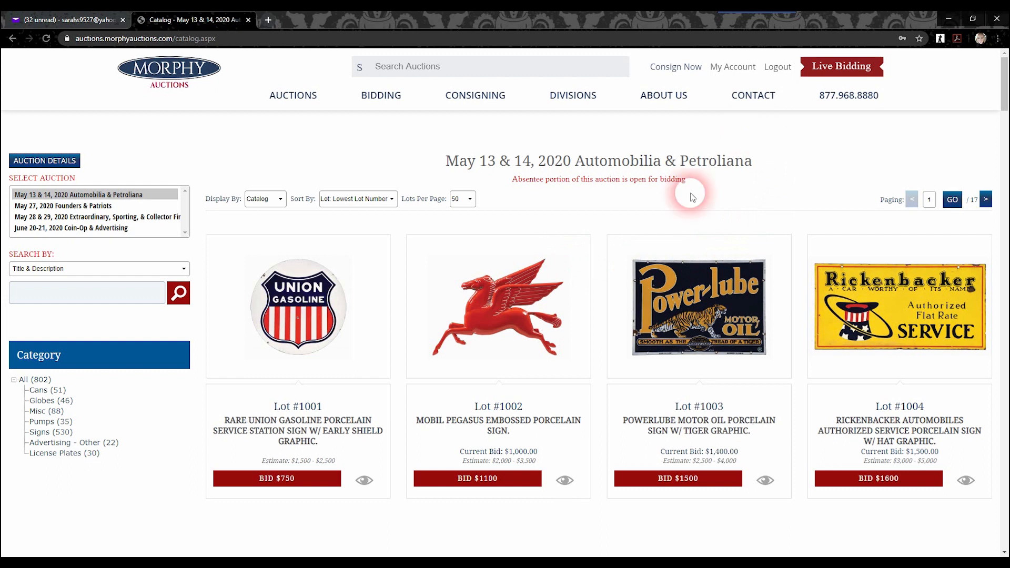
{"action": "mouse_move", "coordinate": [849, 128]}
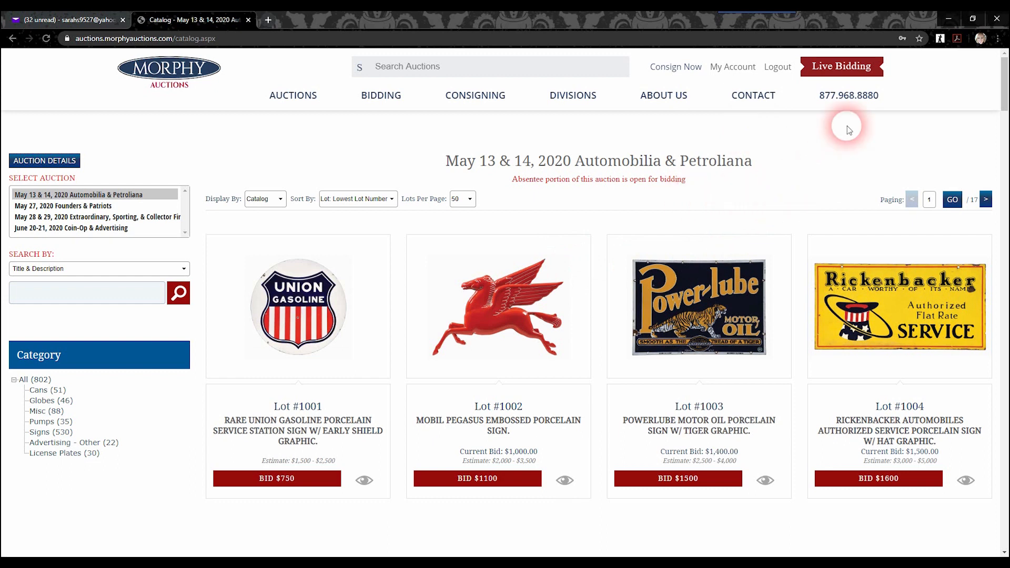
{"action": "mouse_move", "coordinate": [850, 69]}
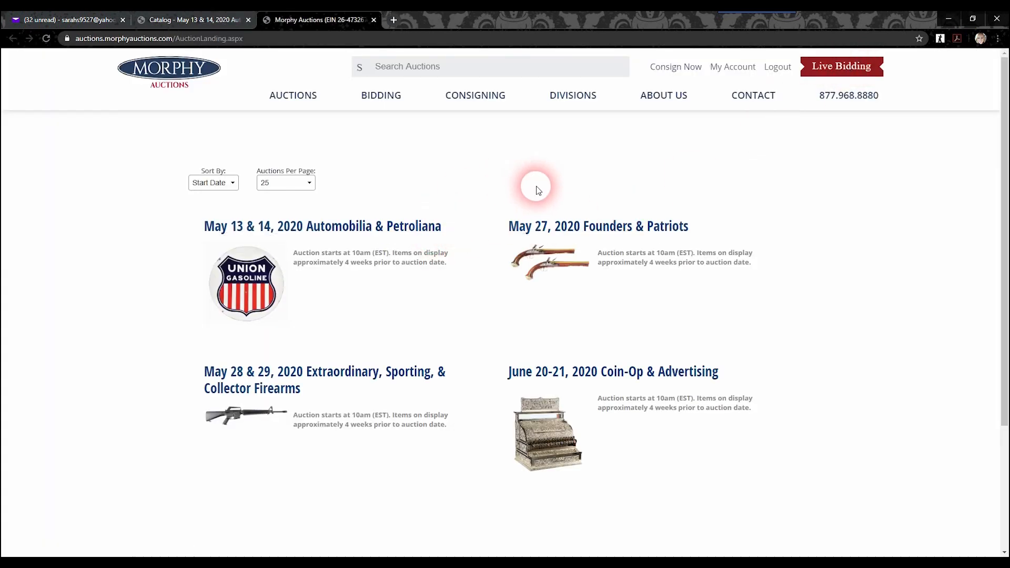
{"action": "mouse_move", "coordinate": [814, 339]}
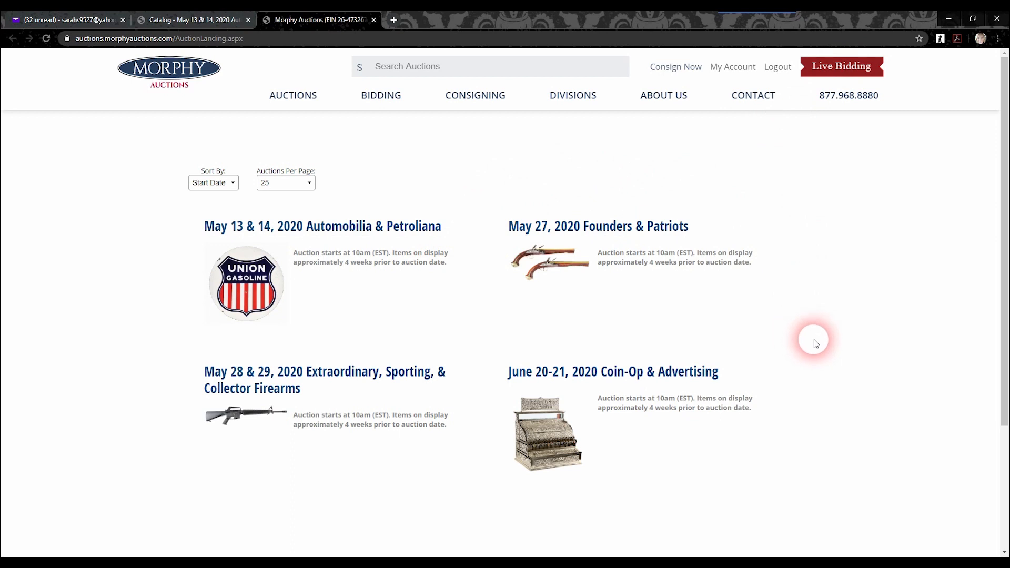
{"action": "mouse_move", "coordinate": [777, 225]}
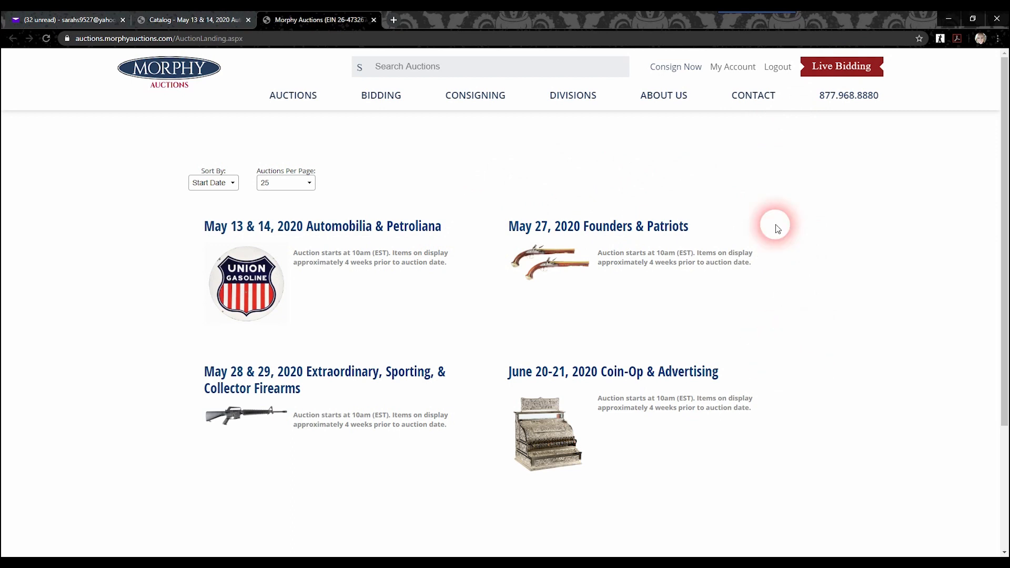